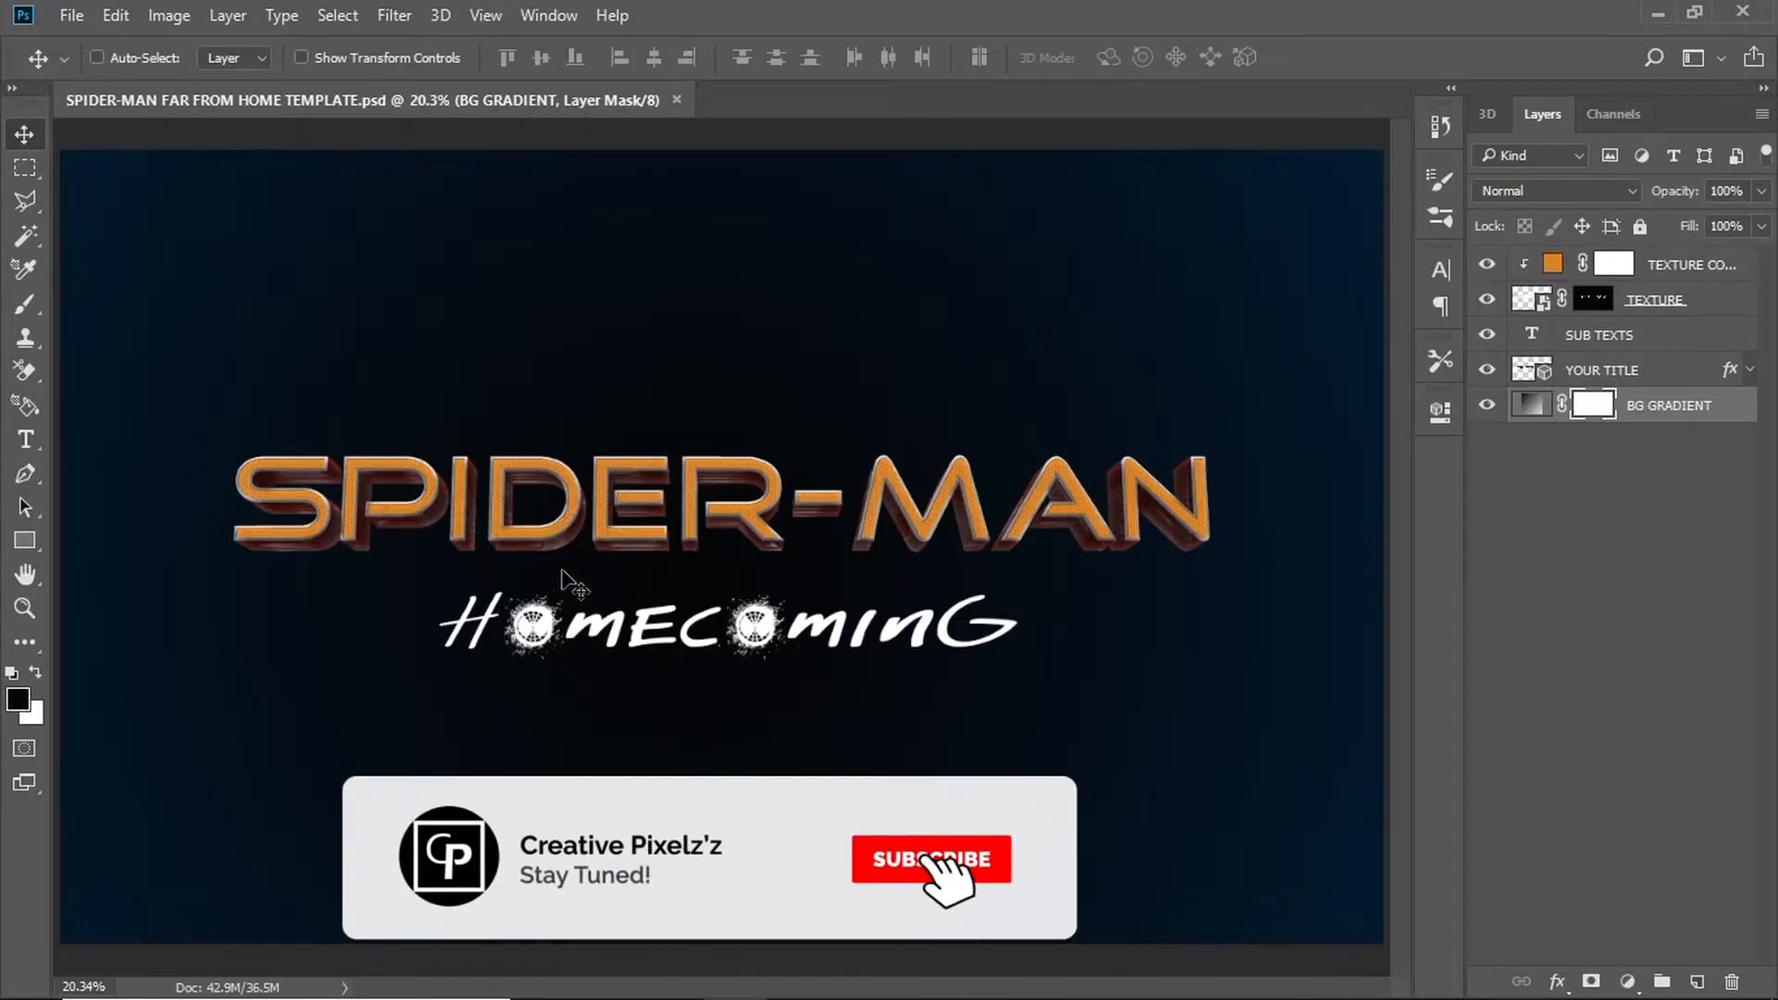
# Select the YOUR TITLE 3D layer and edit the SPIDER-MAN mesh source via the Properties panel.
pyautogui.click(930, 860)
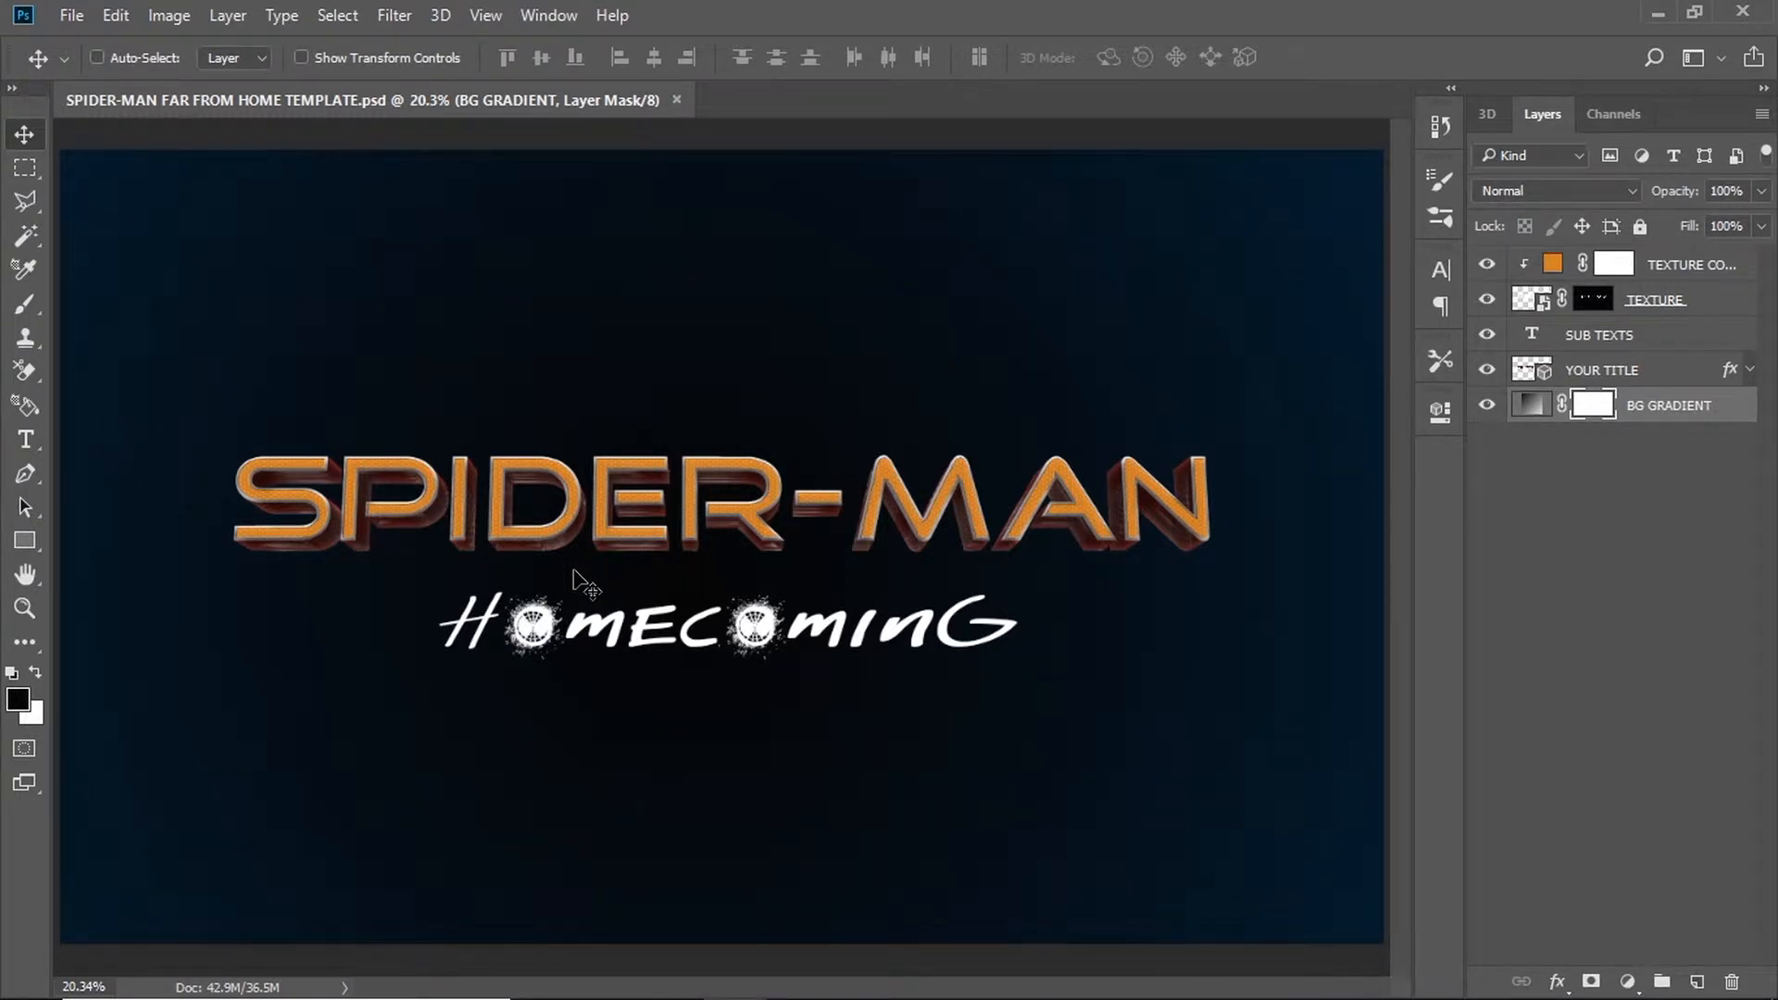
pyautogui.moveTo(817, 556)
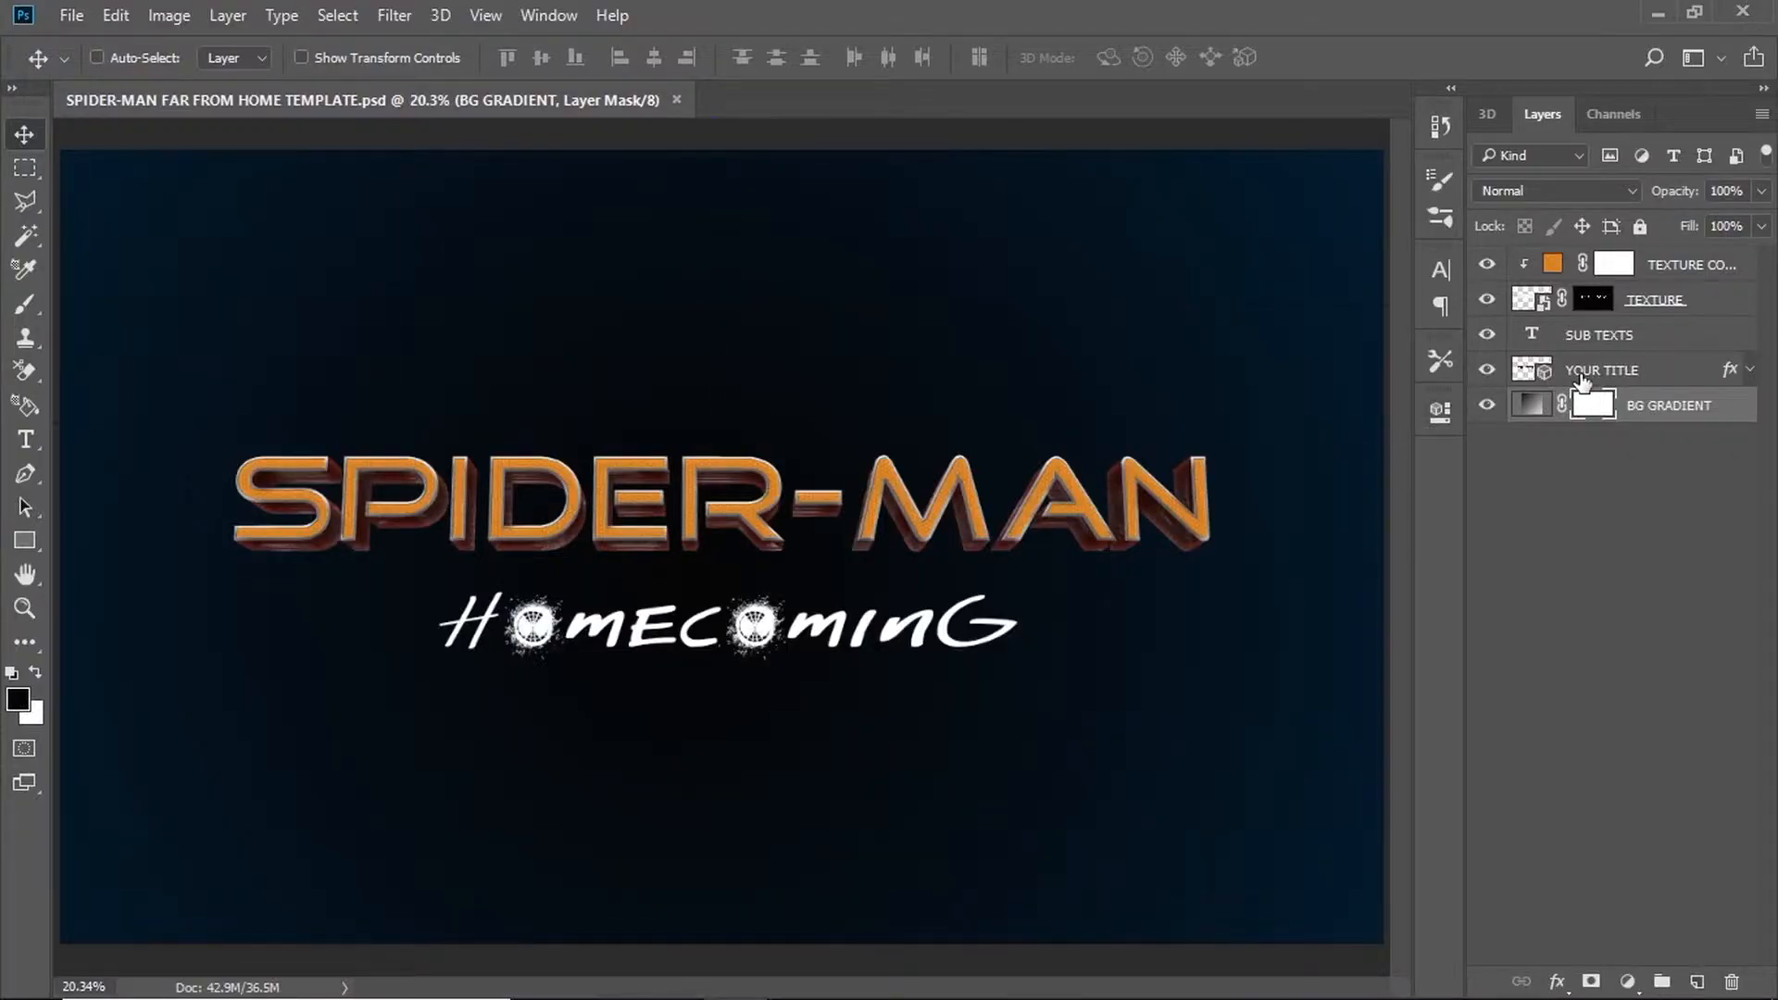
pyautogui.click(1601, 368)
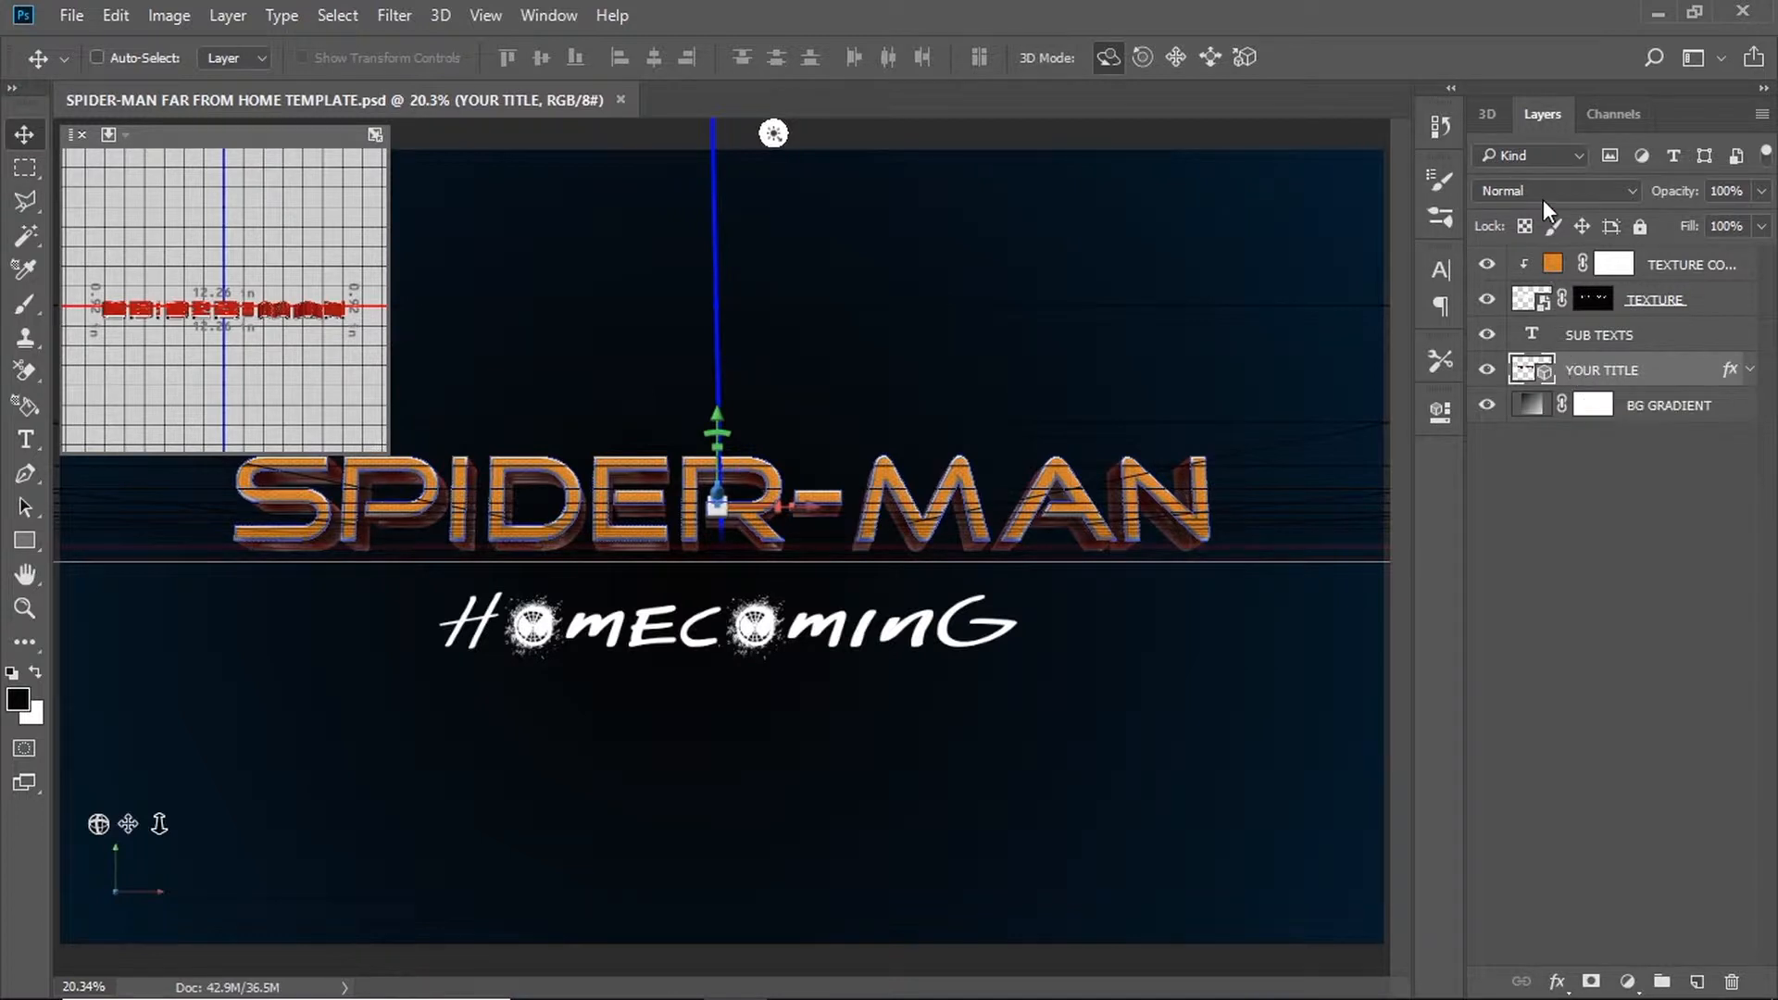
pyautogui.click(1487, 113)
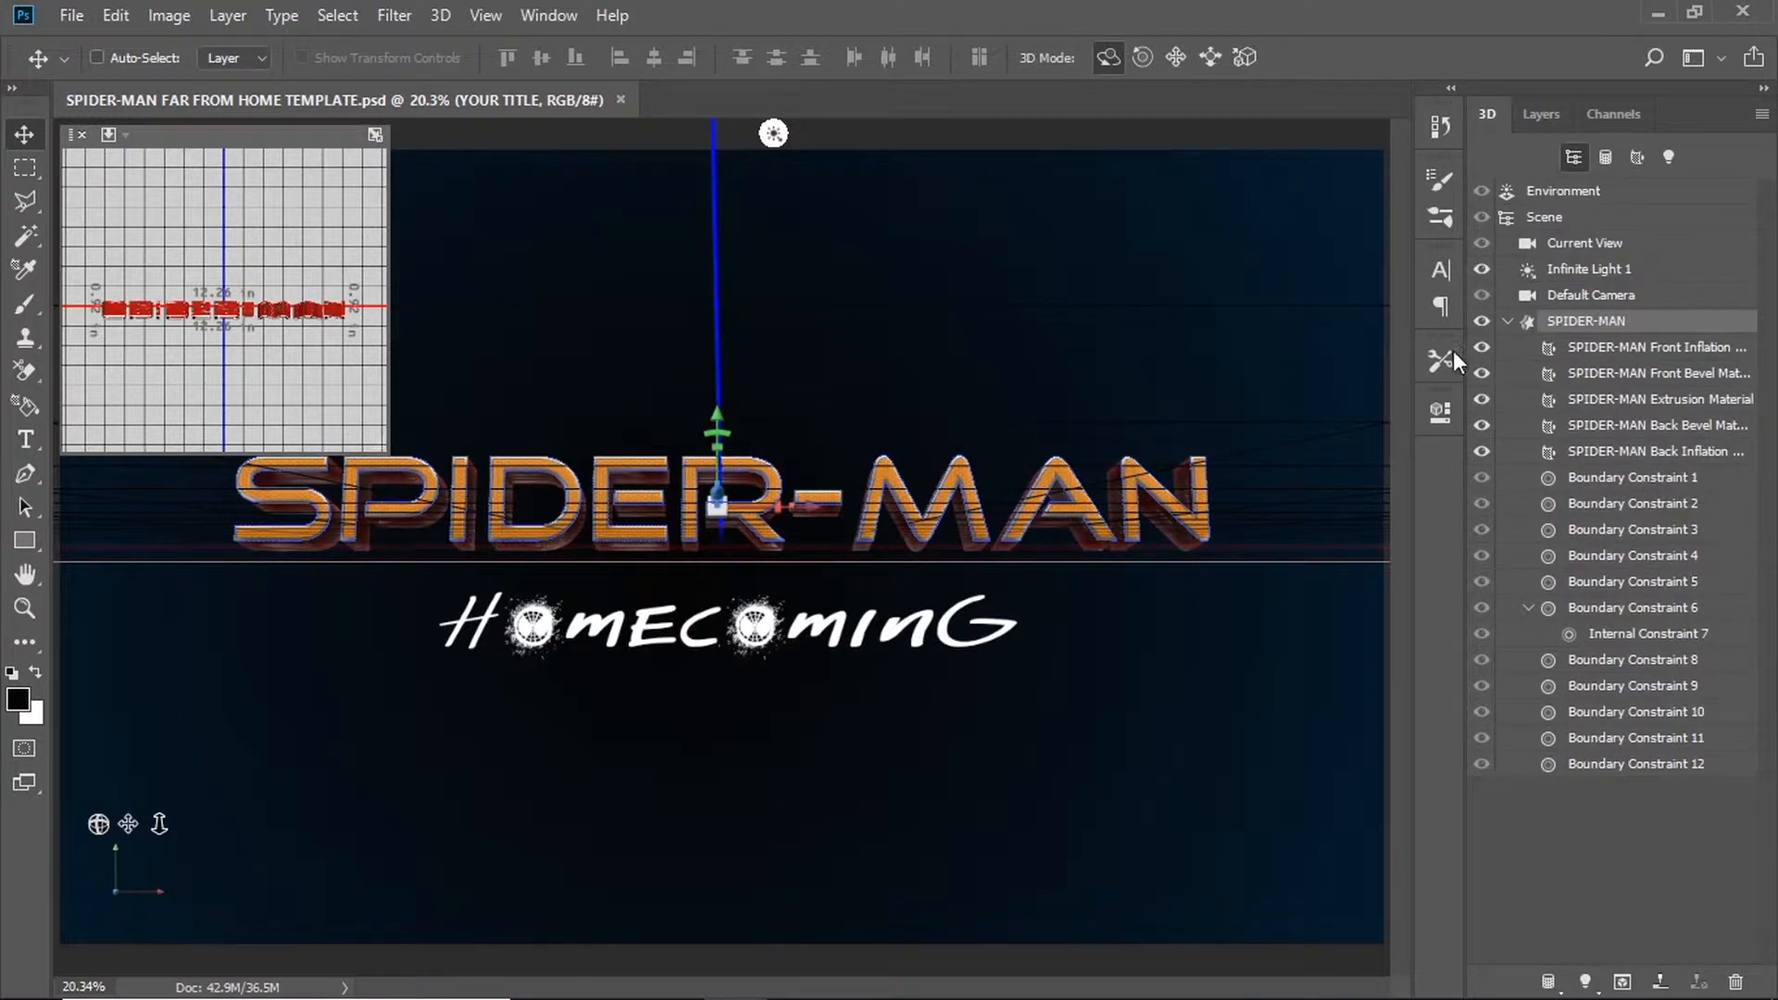
pyautogui.moveTo(1437, 411)
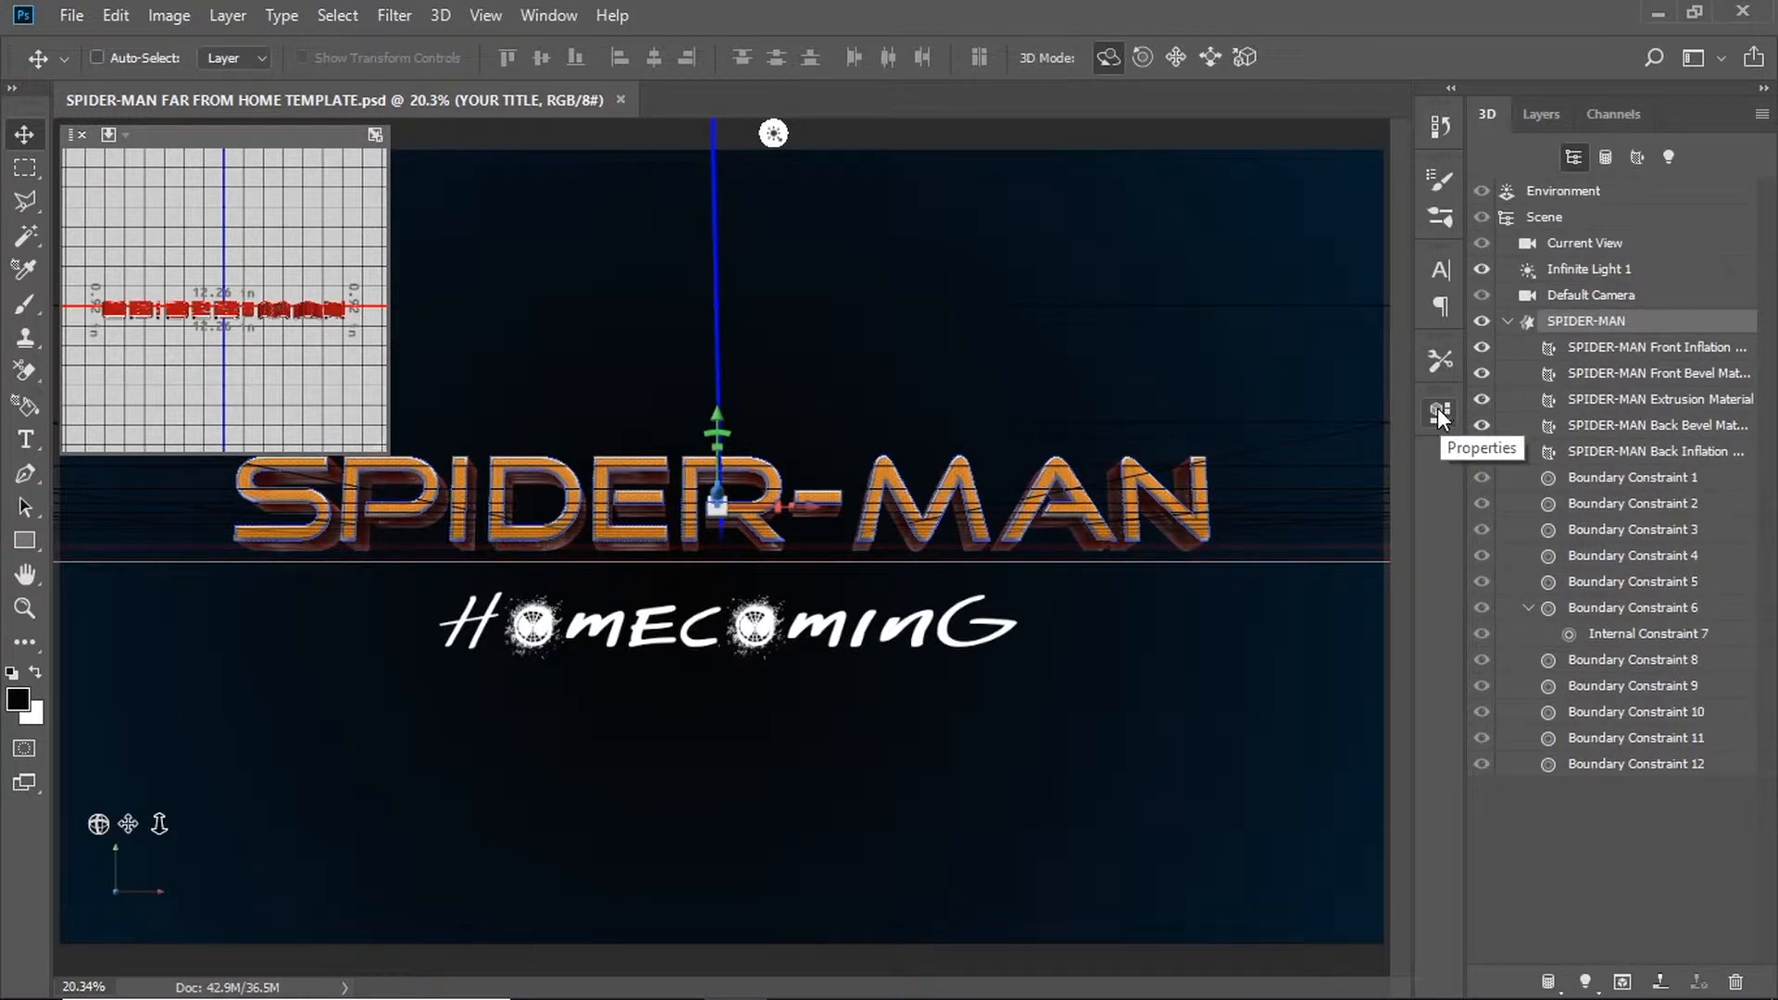
pyautogui.click(549, 14)
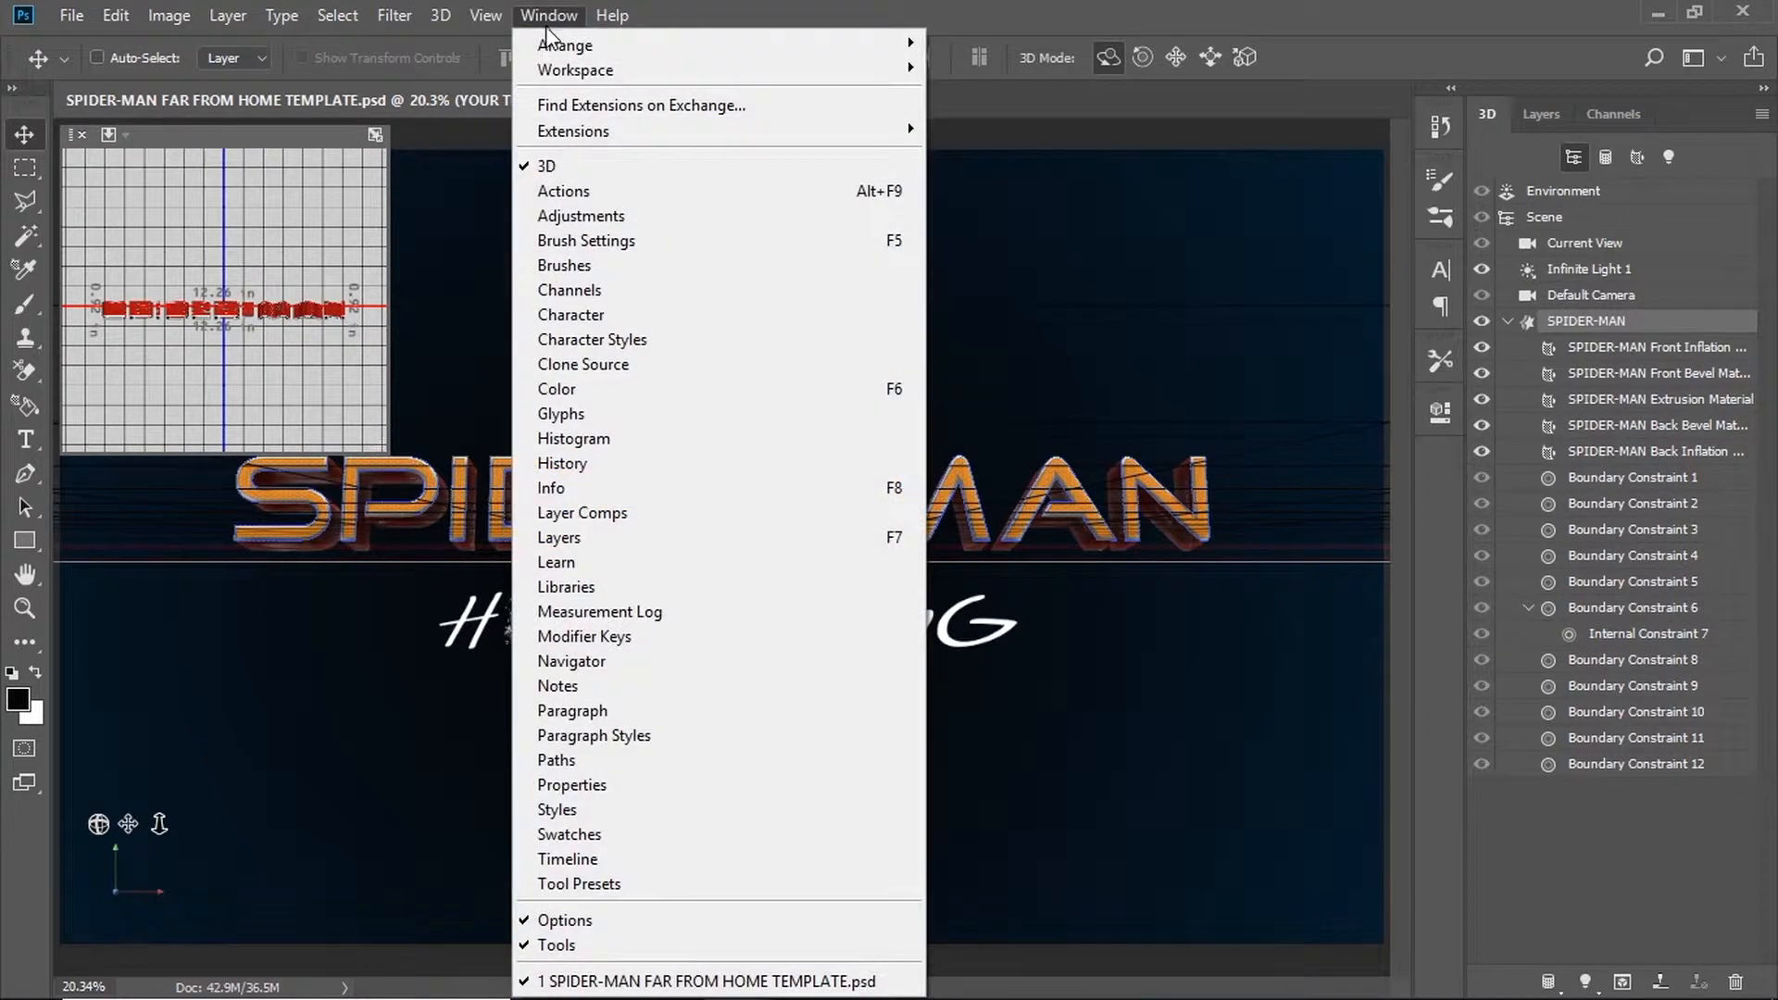
pyautogui.click(572, 785)
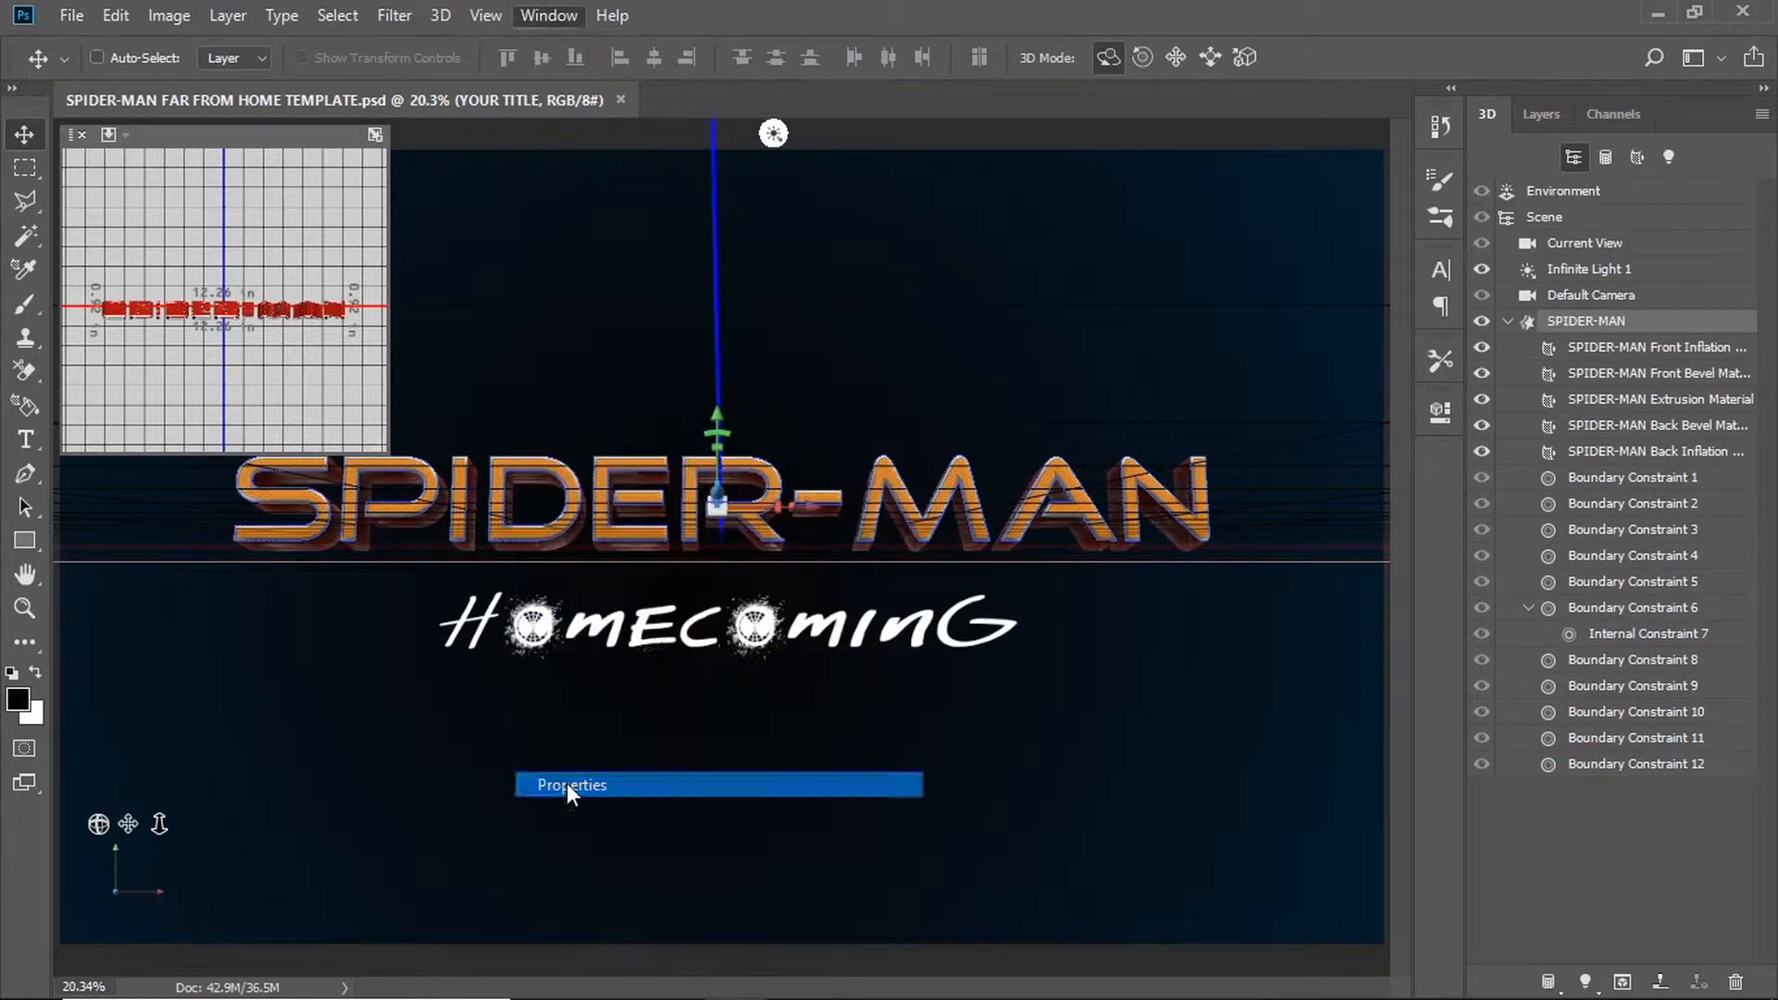
pyautogui.click(571, 785)
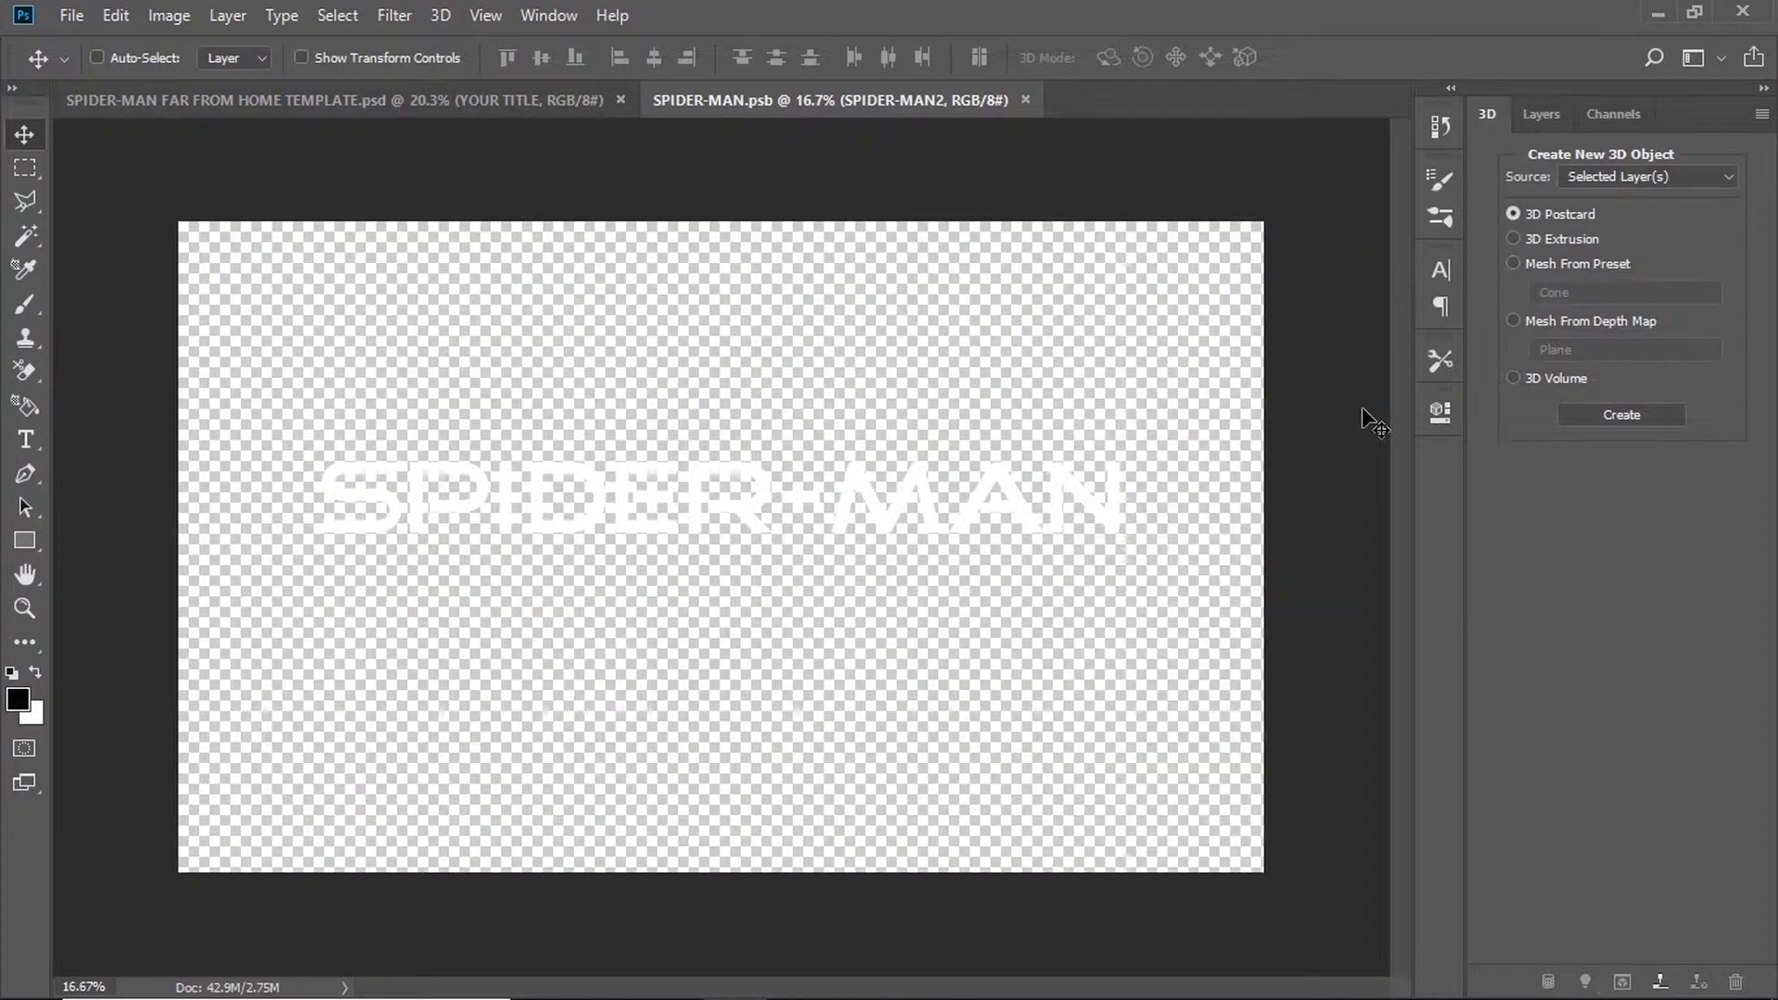
pyautogui.moveTo(1524, 149)
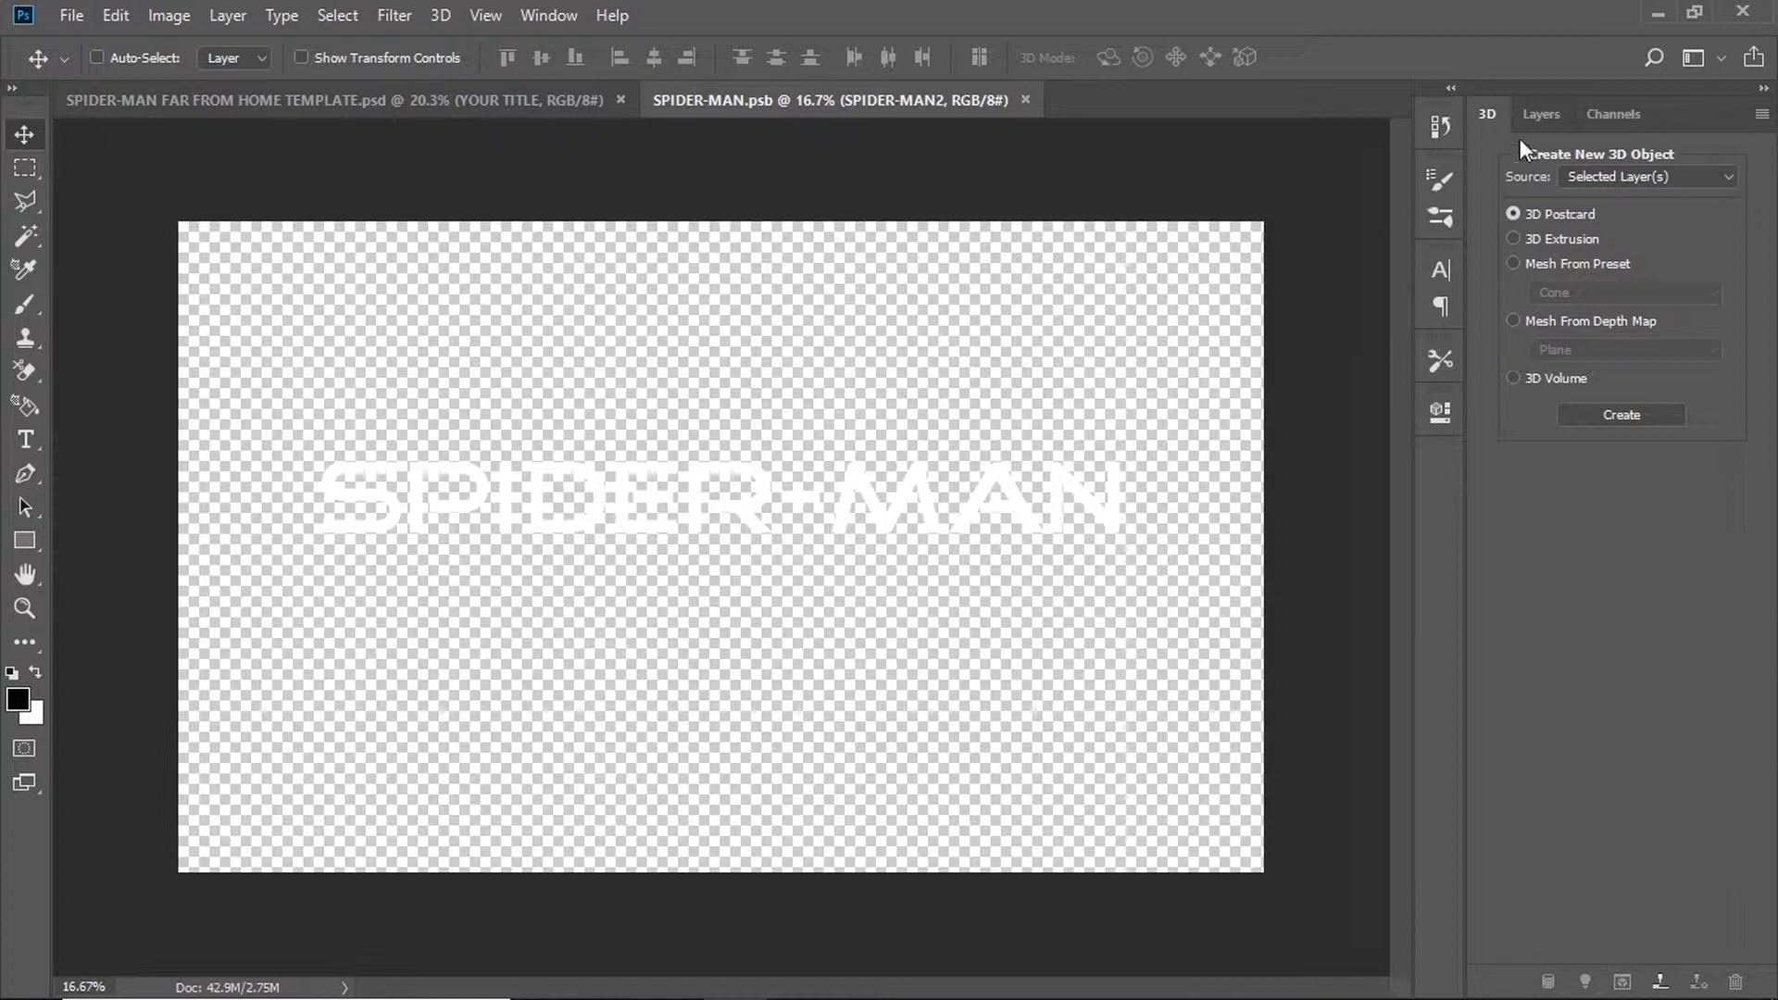
# In nested SPIDER-MAN2.psb, retype SPIDER as IRON so the text reads IRON-MAN and commit.
pyautogui.click(1539, 113)
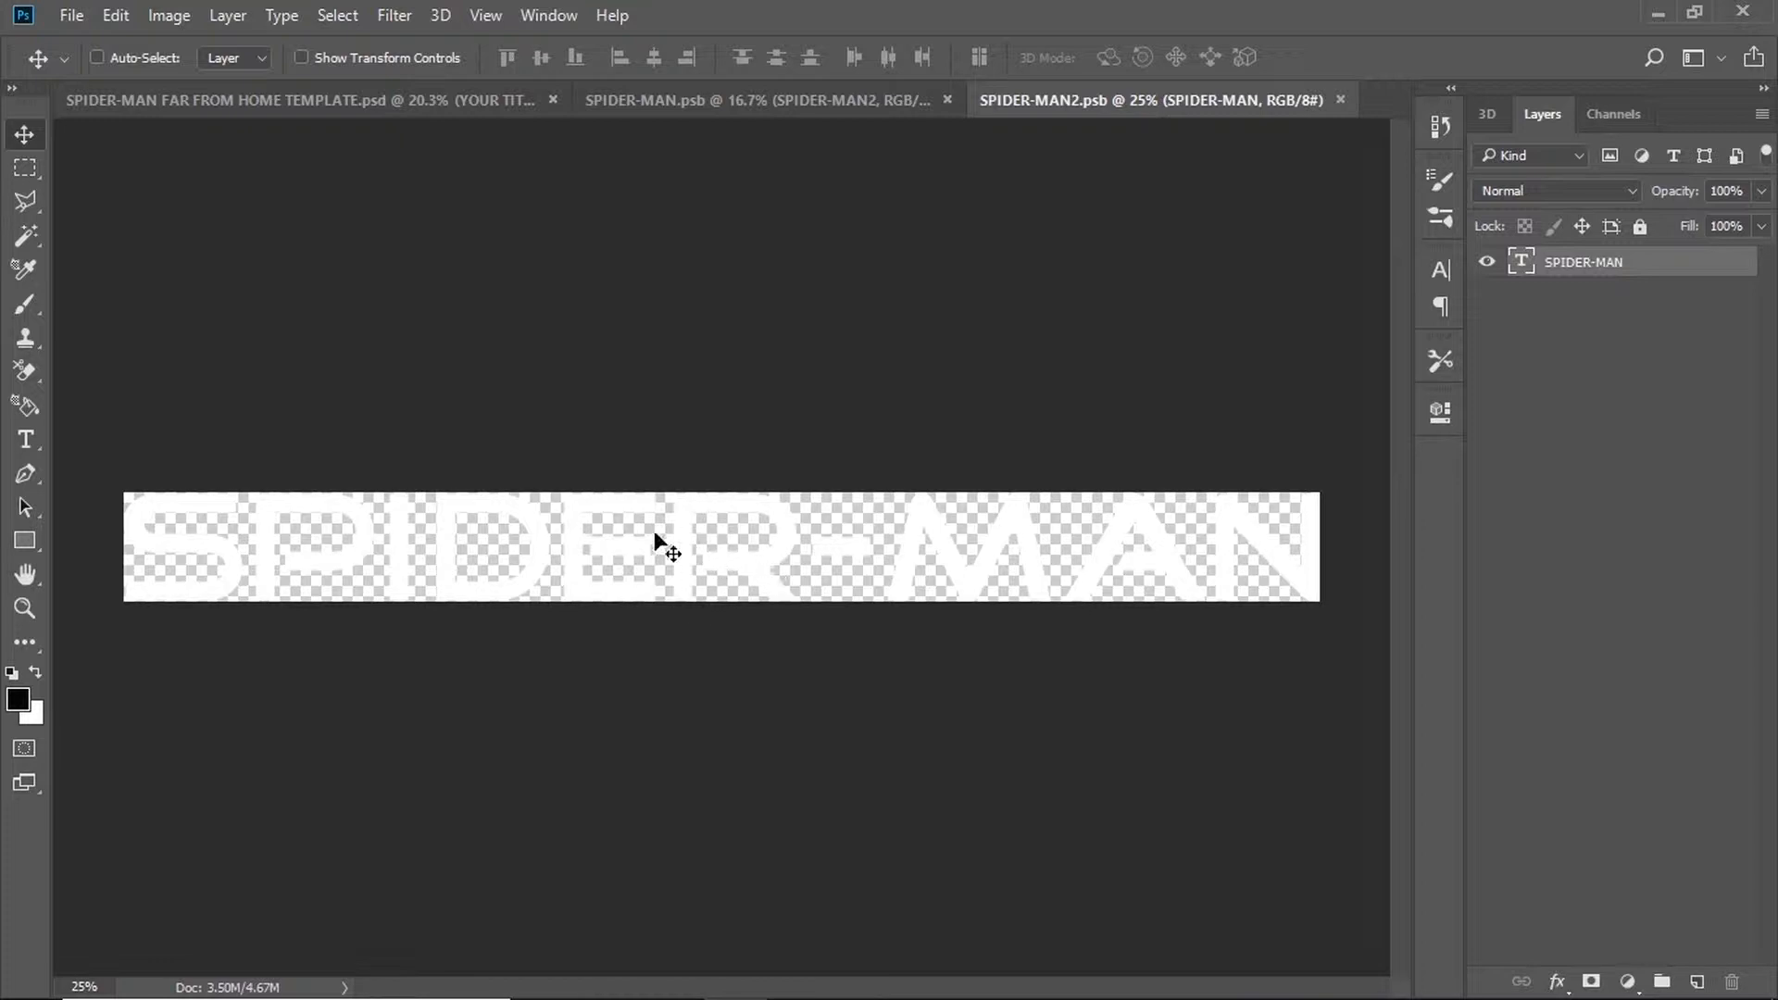
pyautogui.click(24, 441)
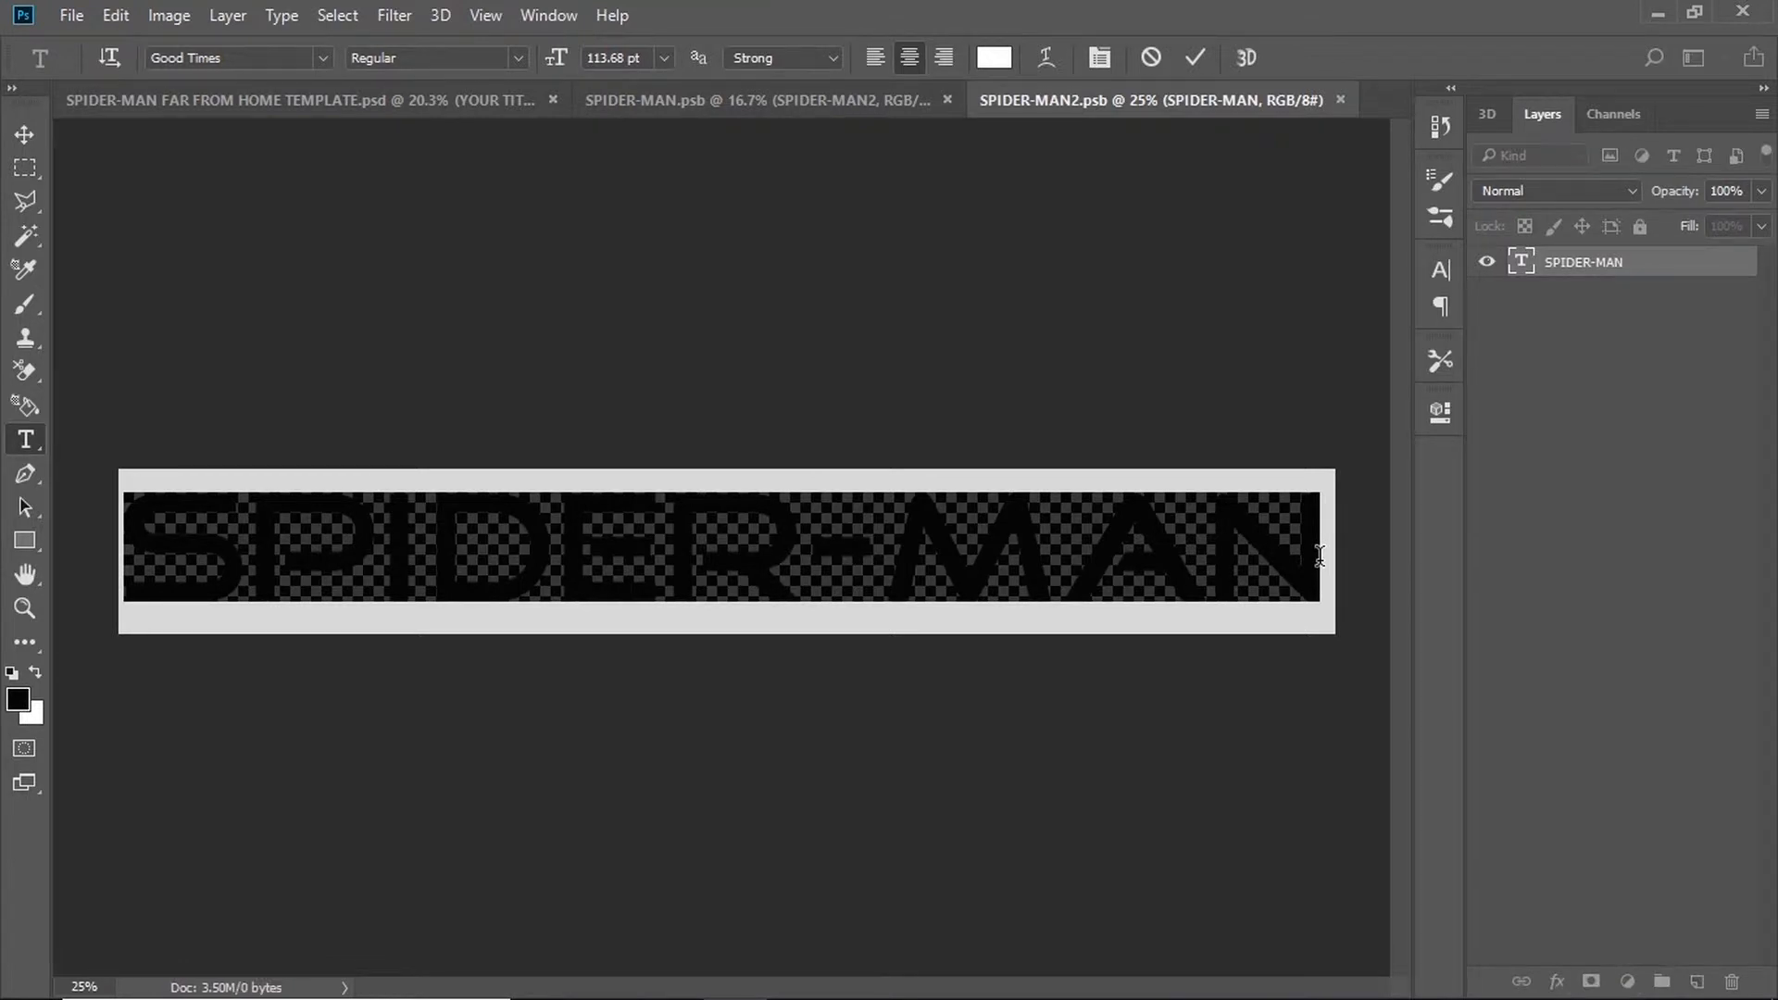
pyautogui.write('IRON')
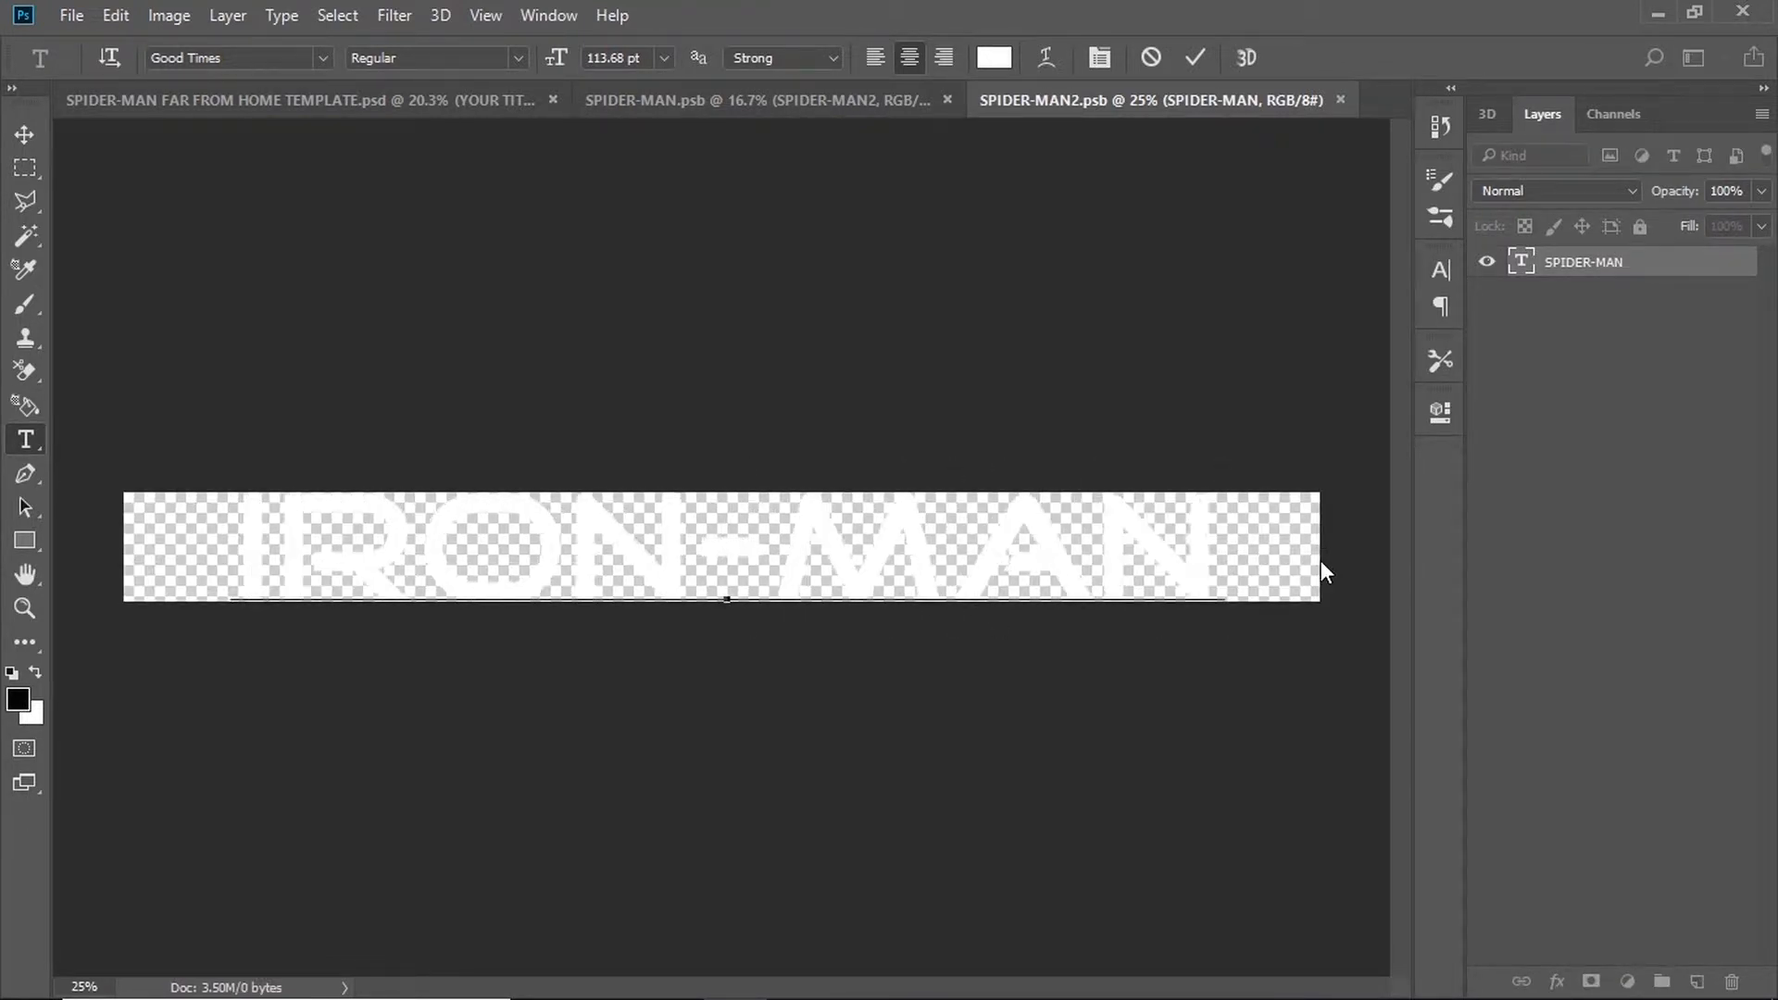
pyautogui.click(1195, 57)
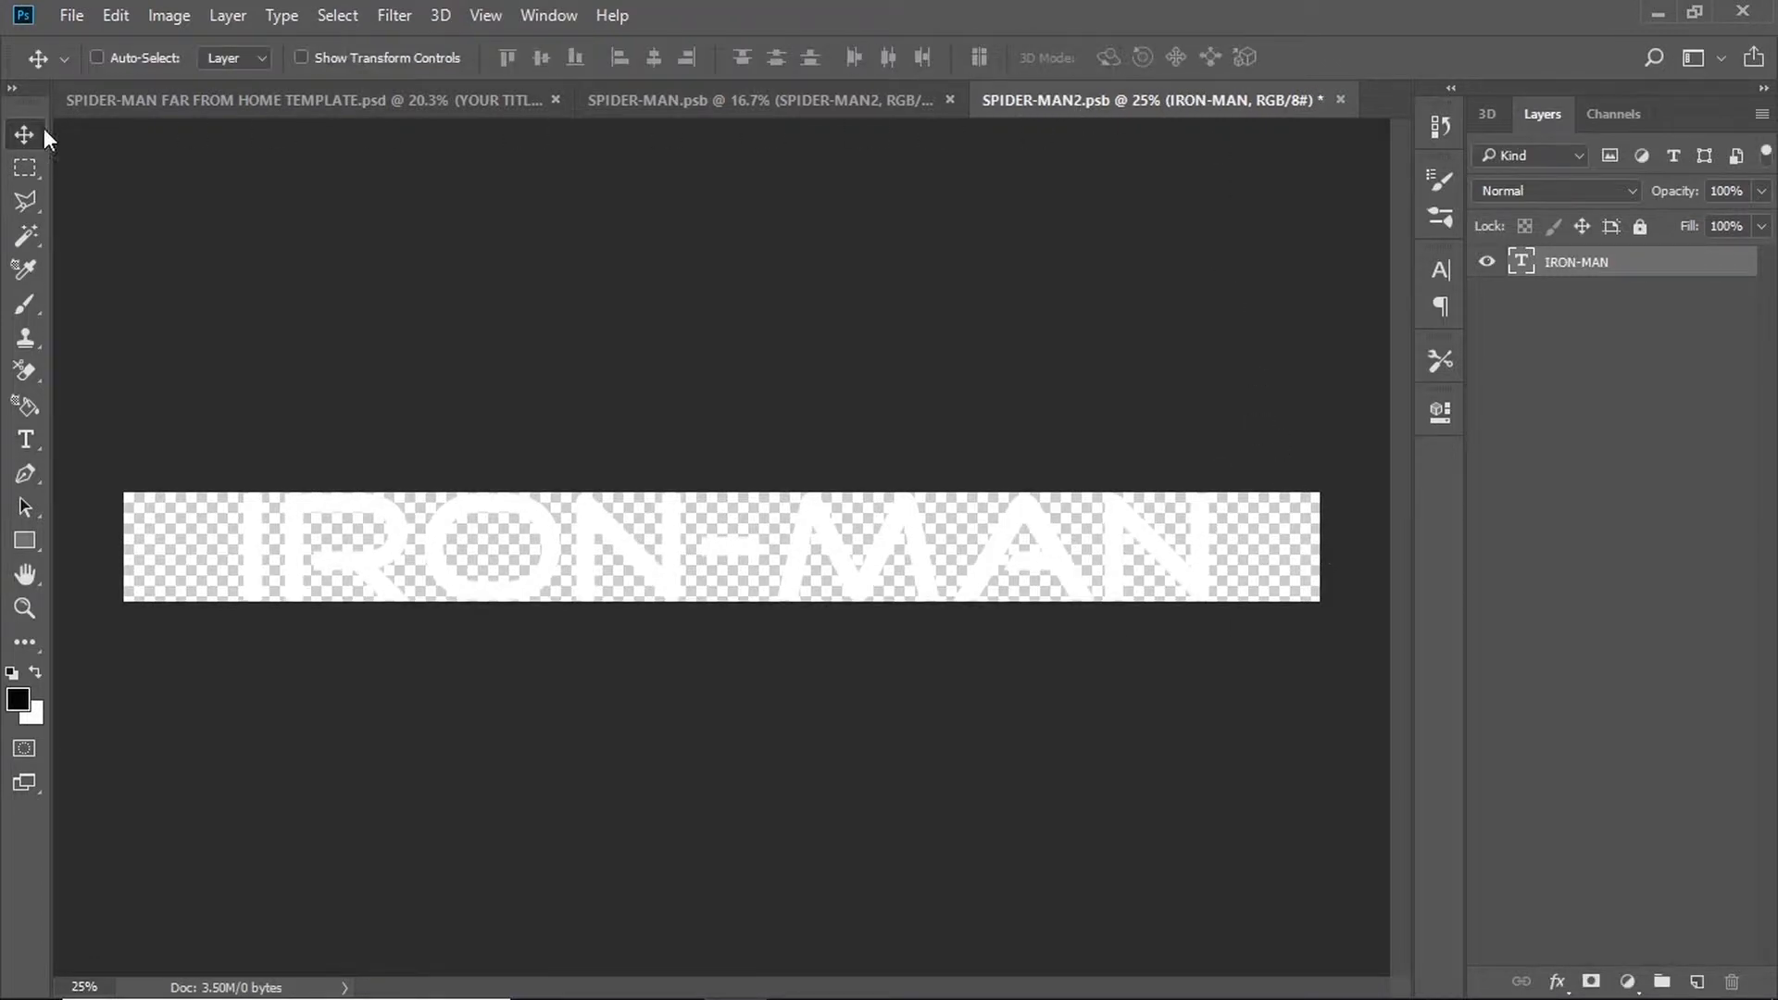
pyautogui.click(70, 15)
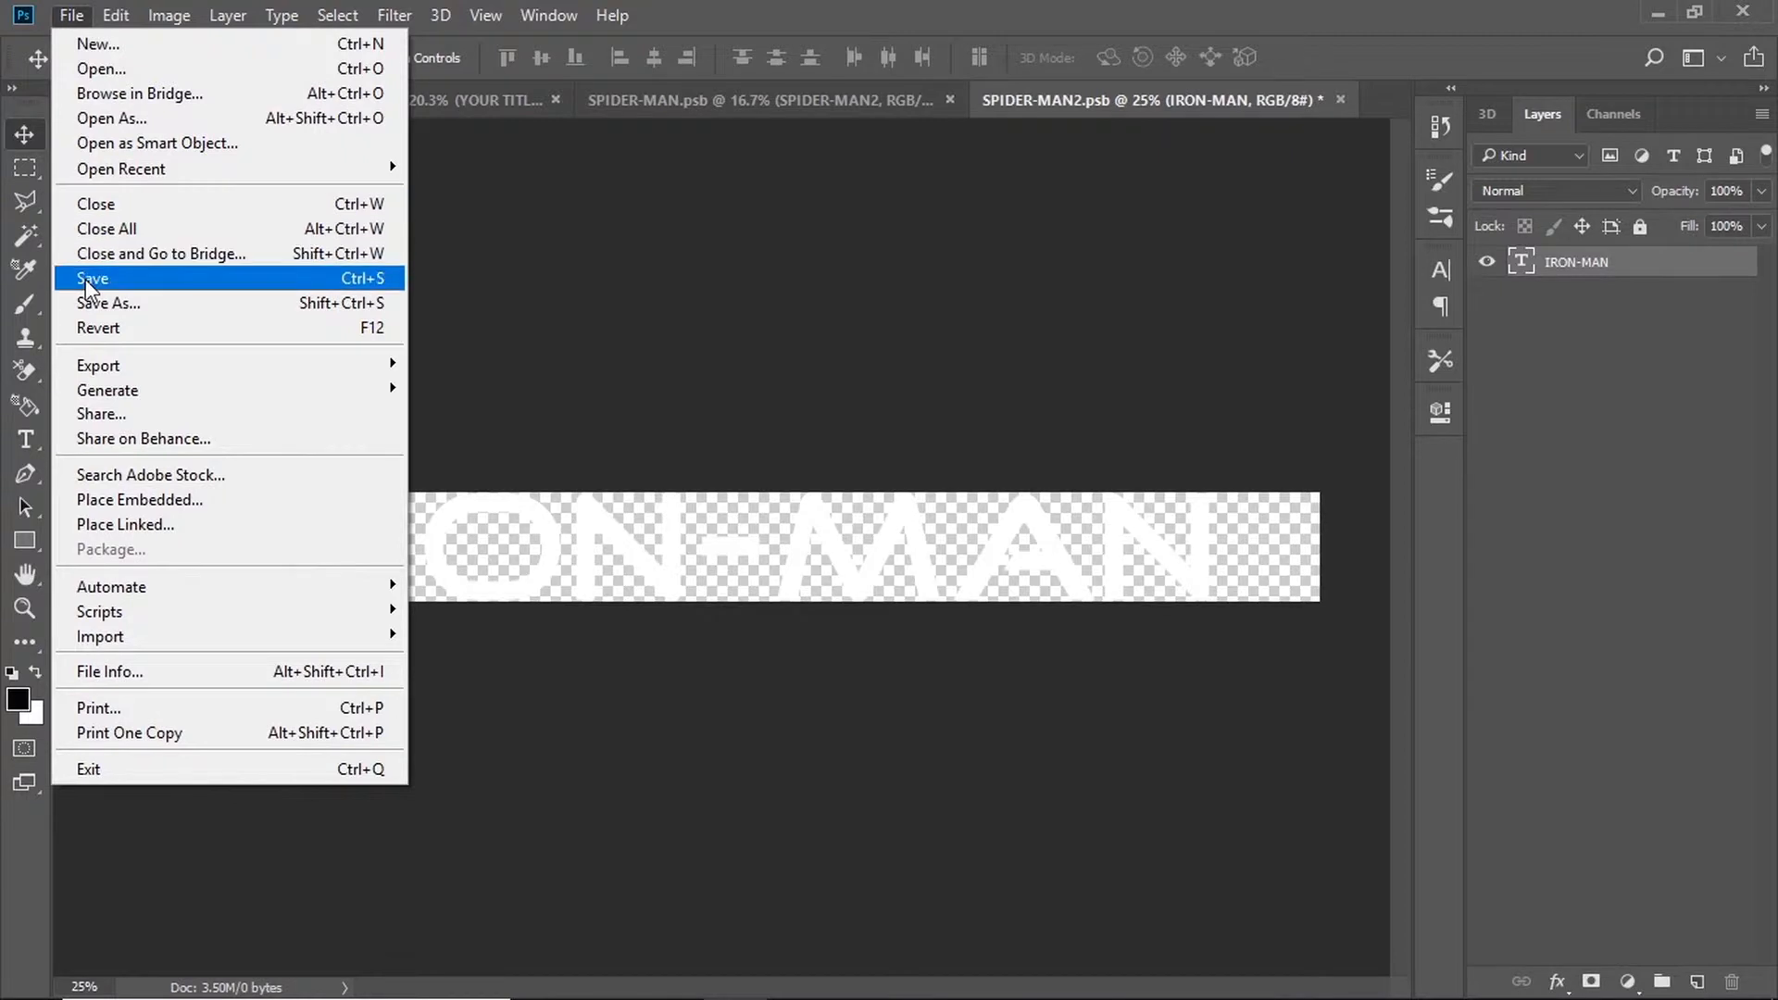
# Save SPIDER-MAN2.psb and SPIDER-MAN.psb so the template's 3D title updates to IRON-MAN.
pyautogui.click(91, 279)
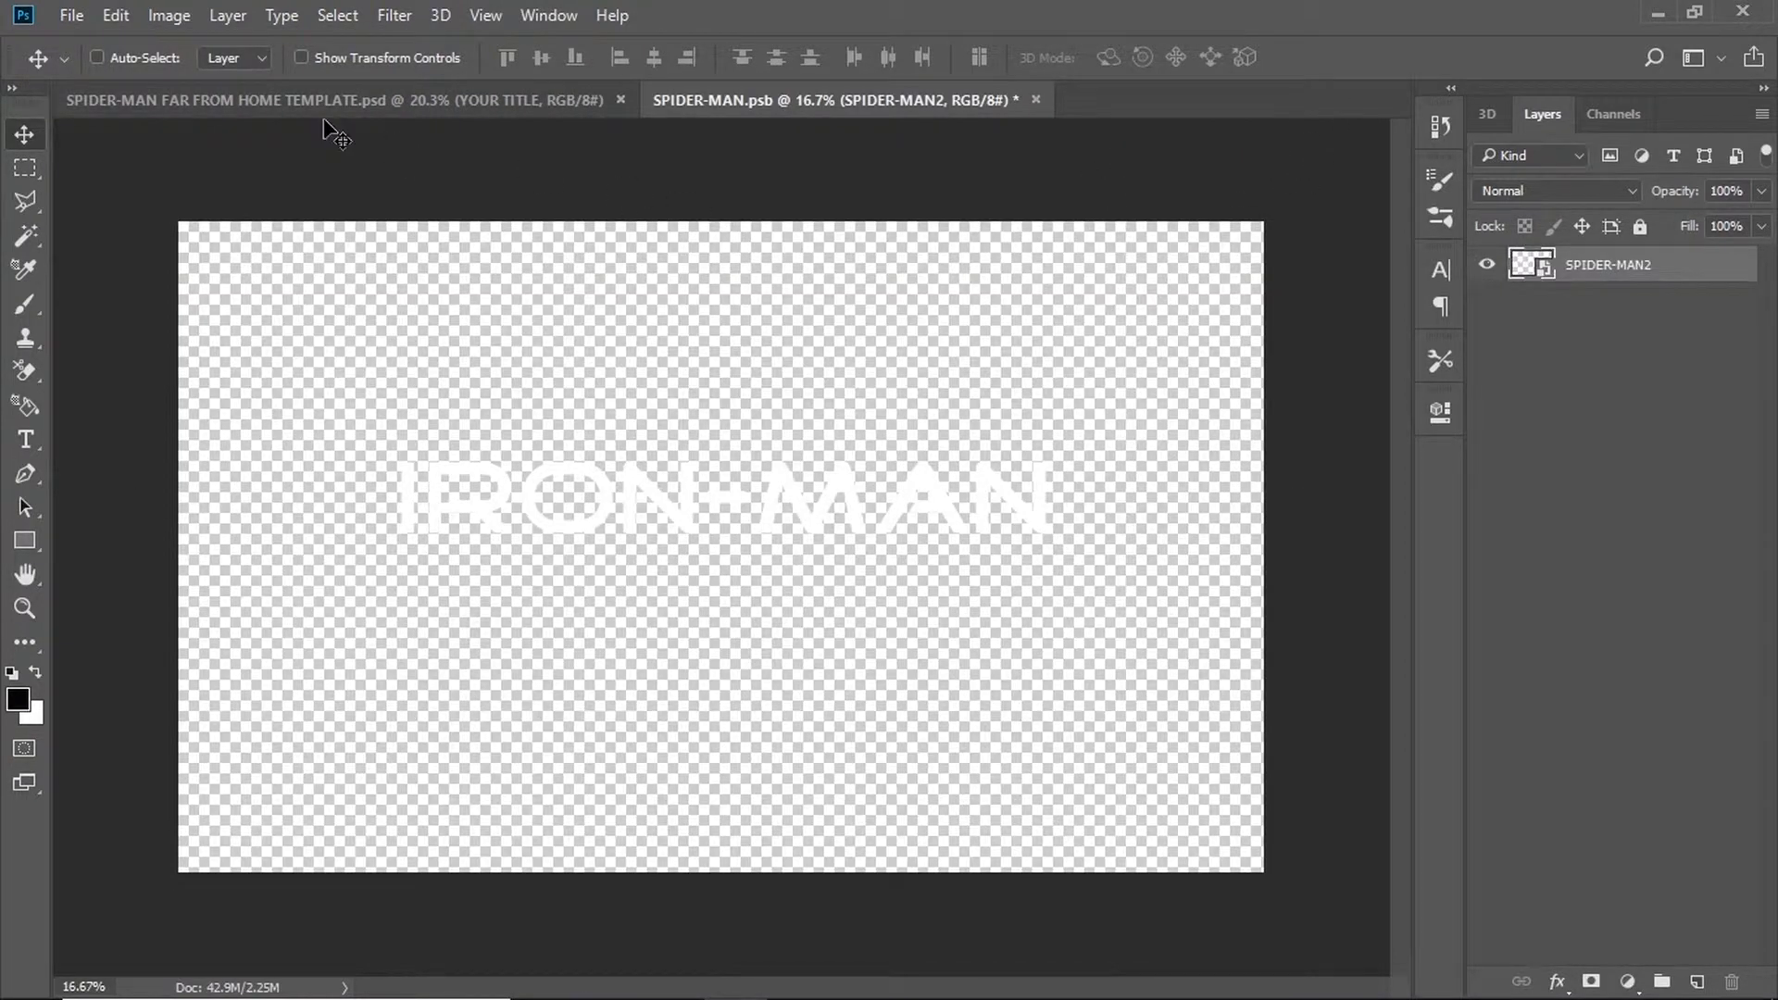
pyautogui.click(70, 15)
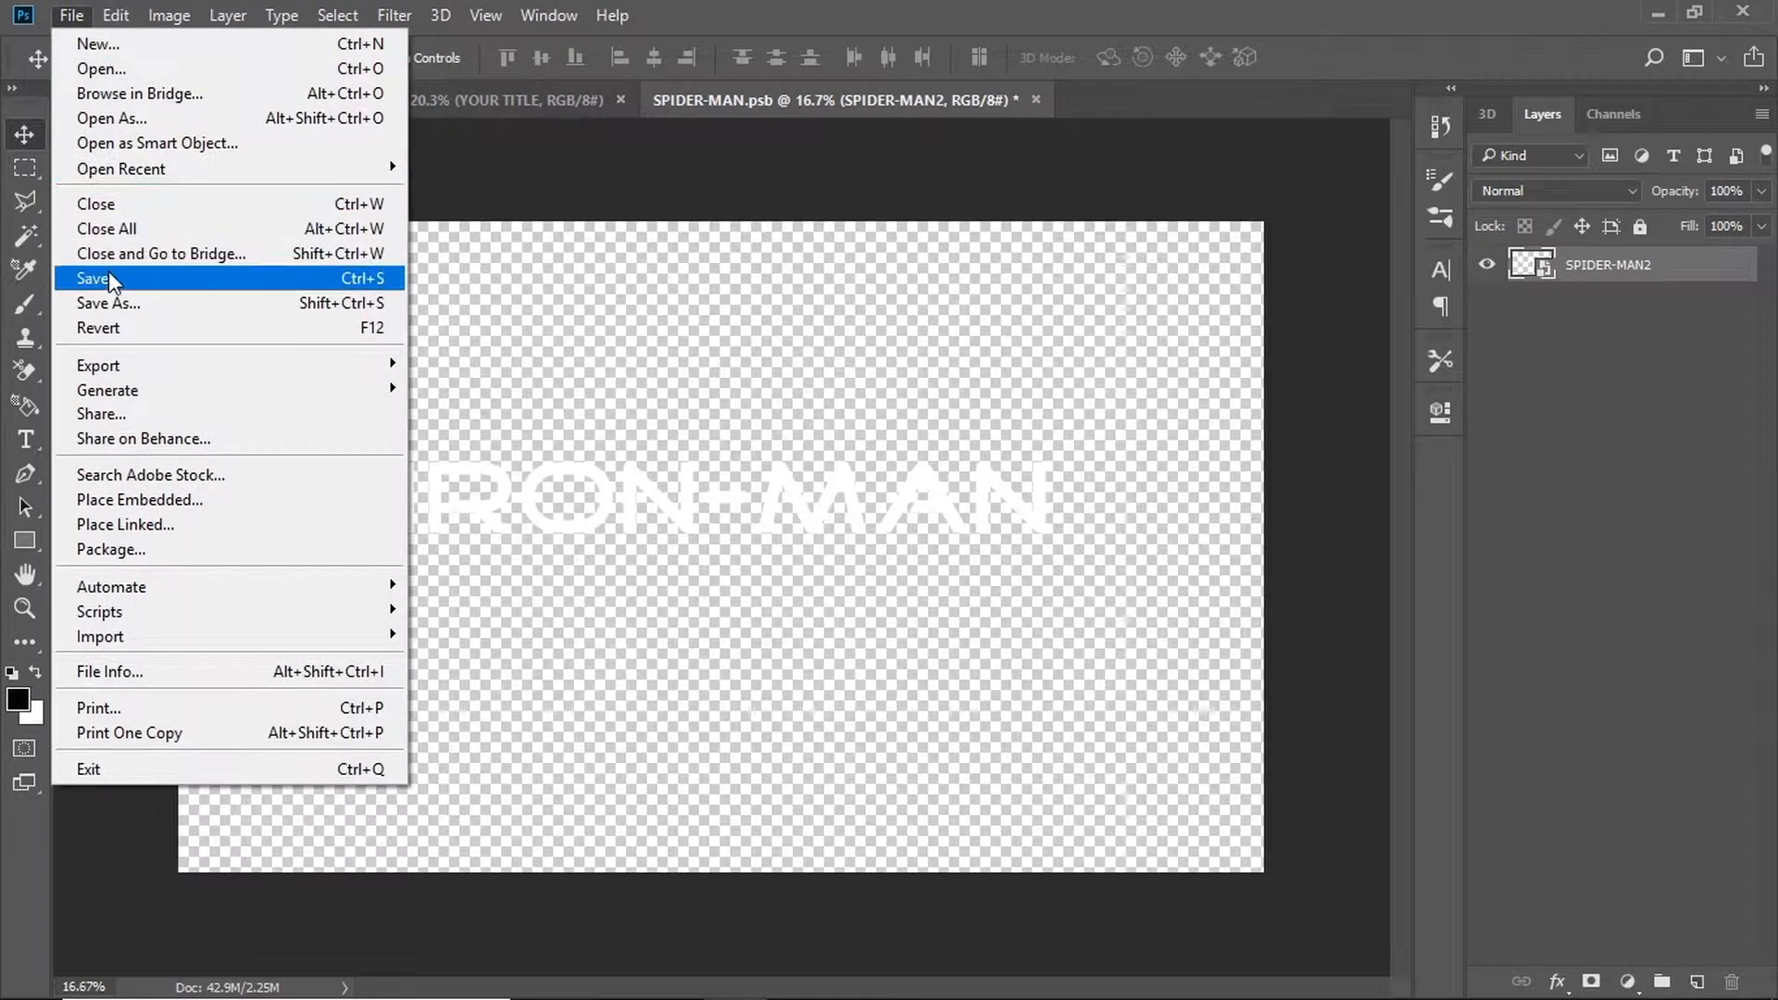
pyautogui.click(94, 277)
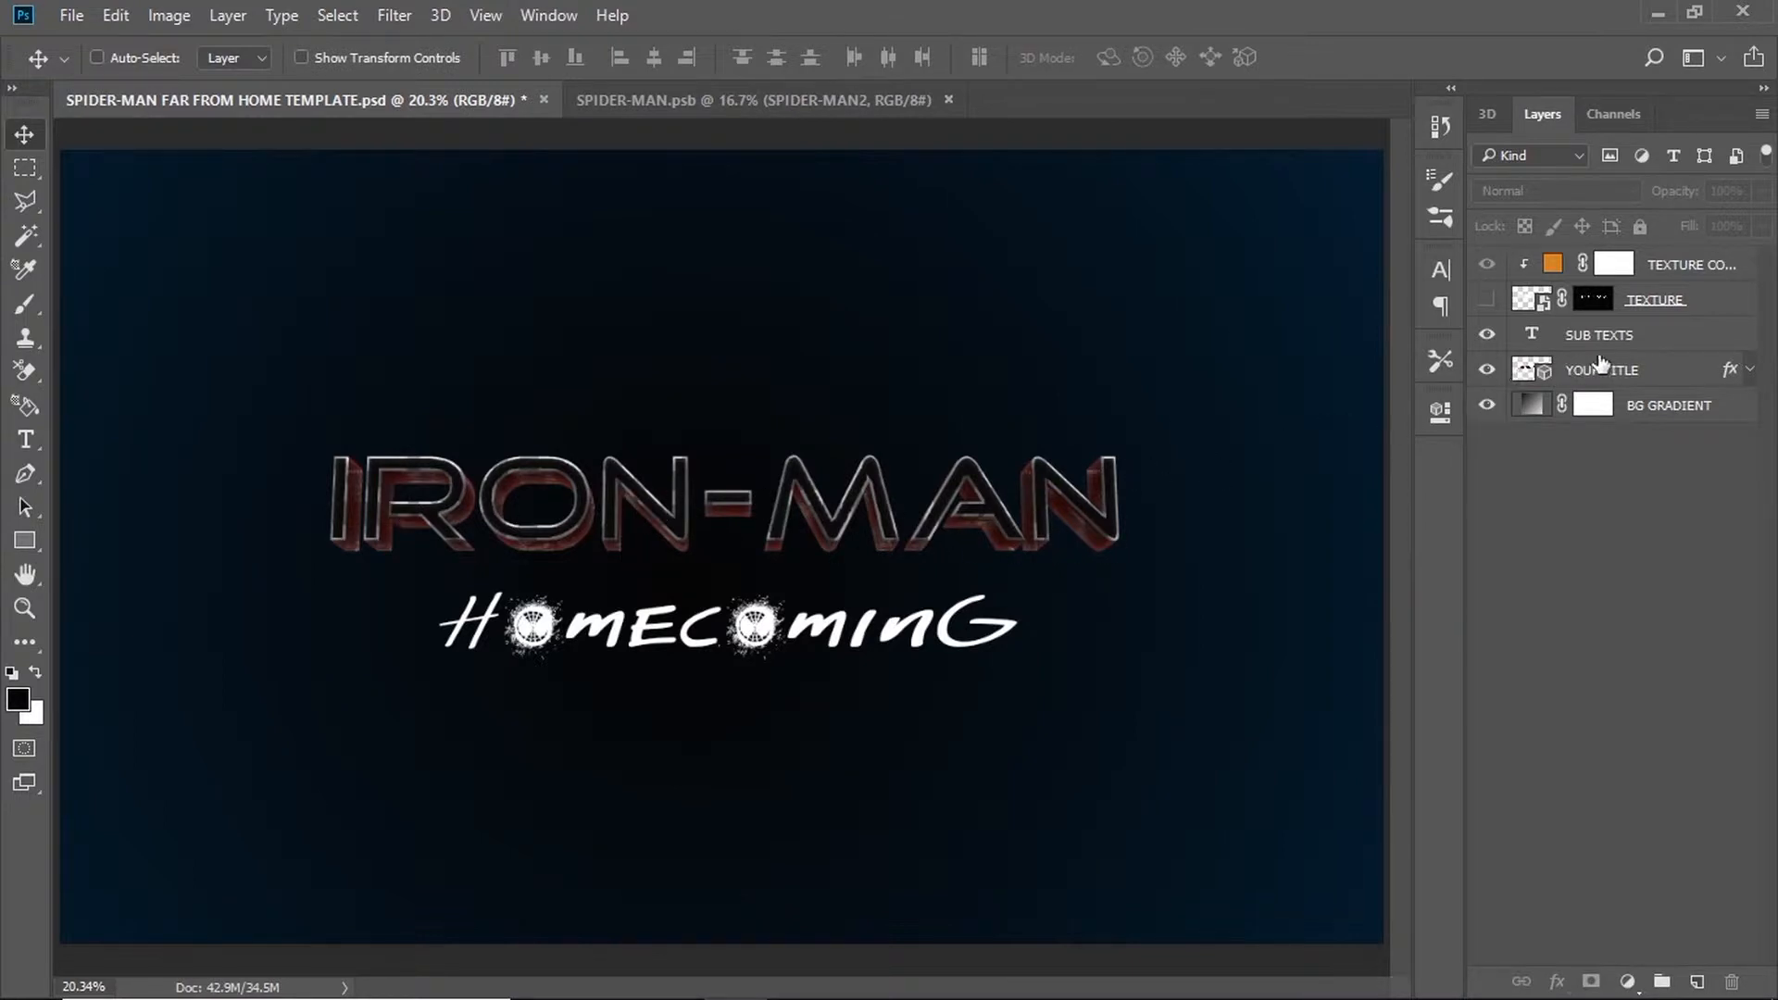
# With the YOUR TITLE layer active, select the IRON-MAN letter front faces with the Magic Wand.
pyautogui.click(1602, 369)
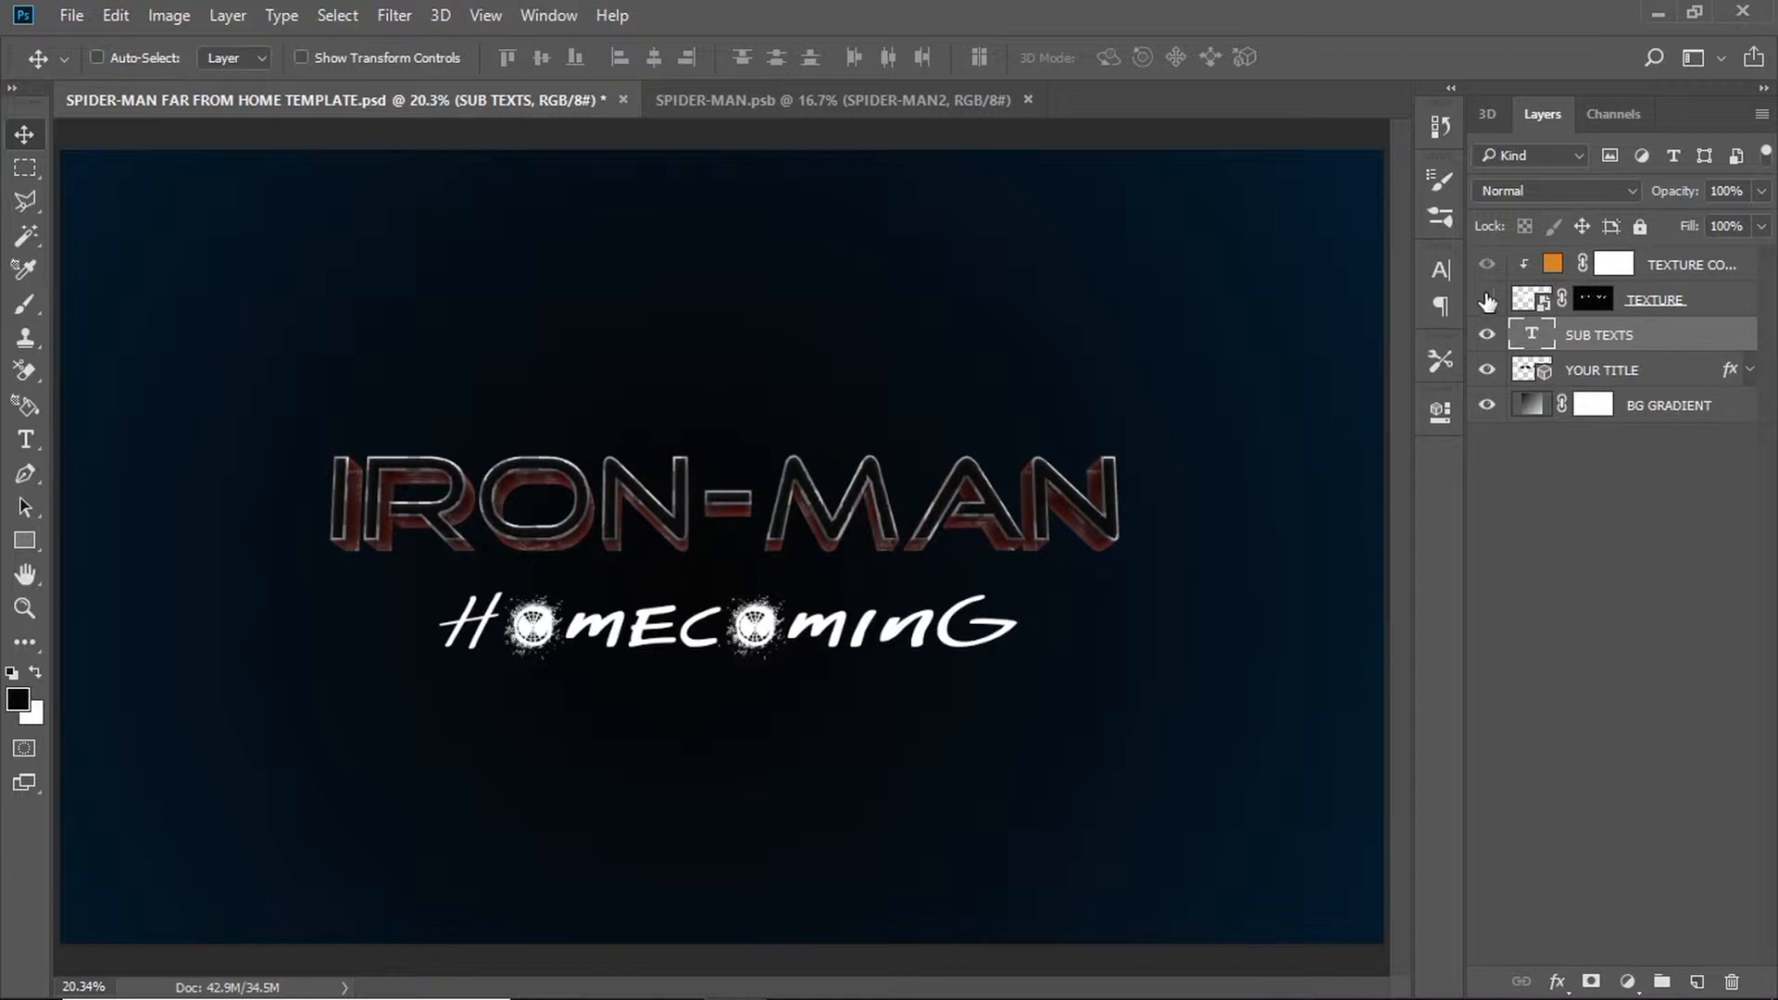
pyautogui.click(1488, 300)
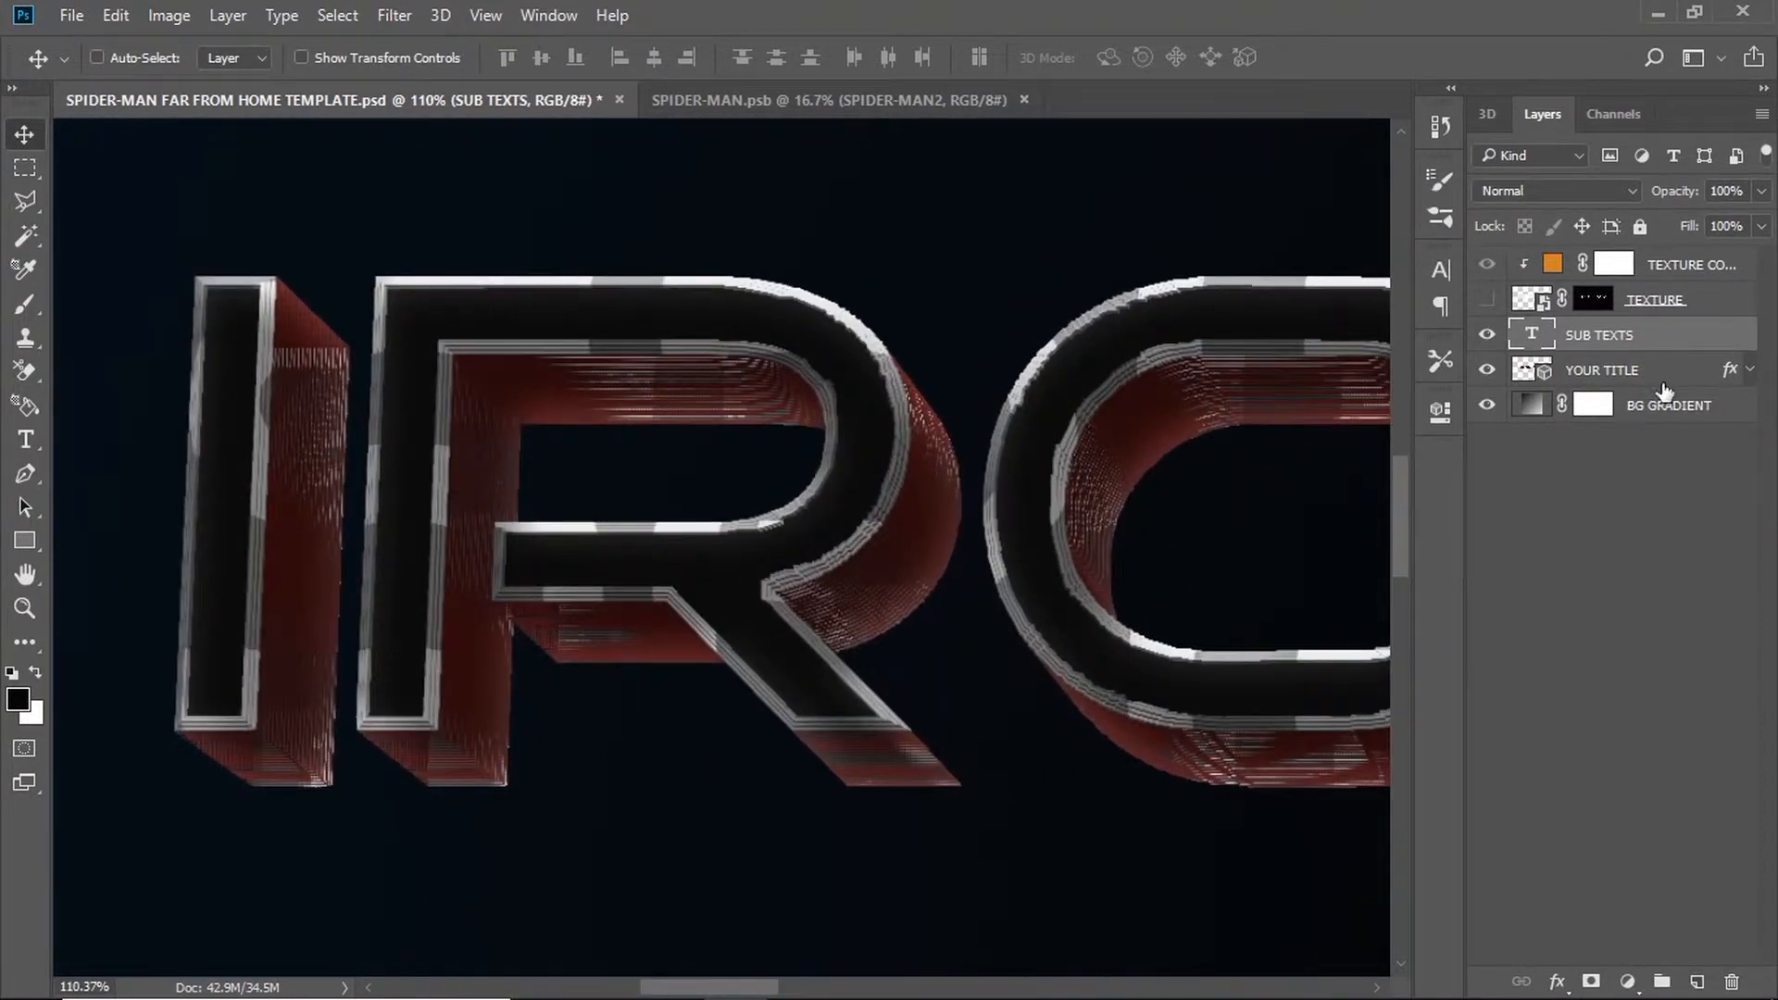
pyautogui.click(1602, 370)
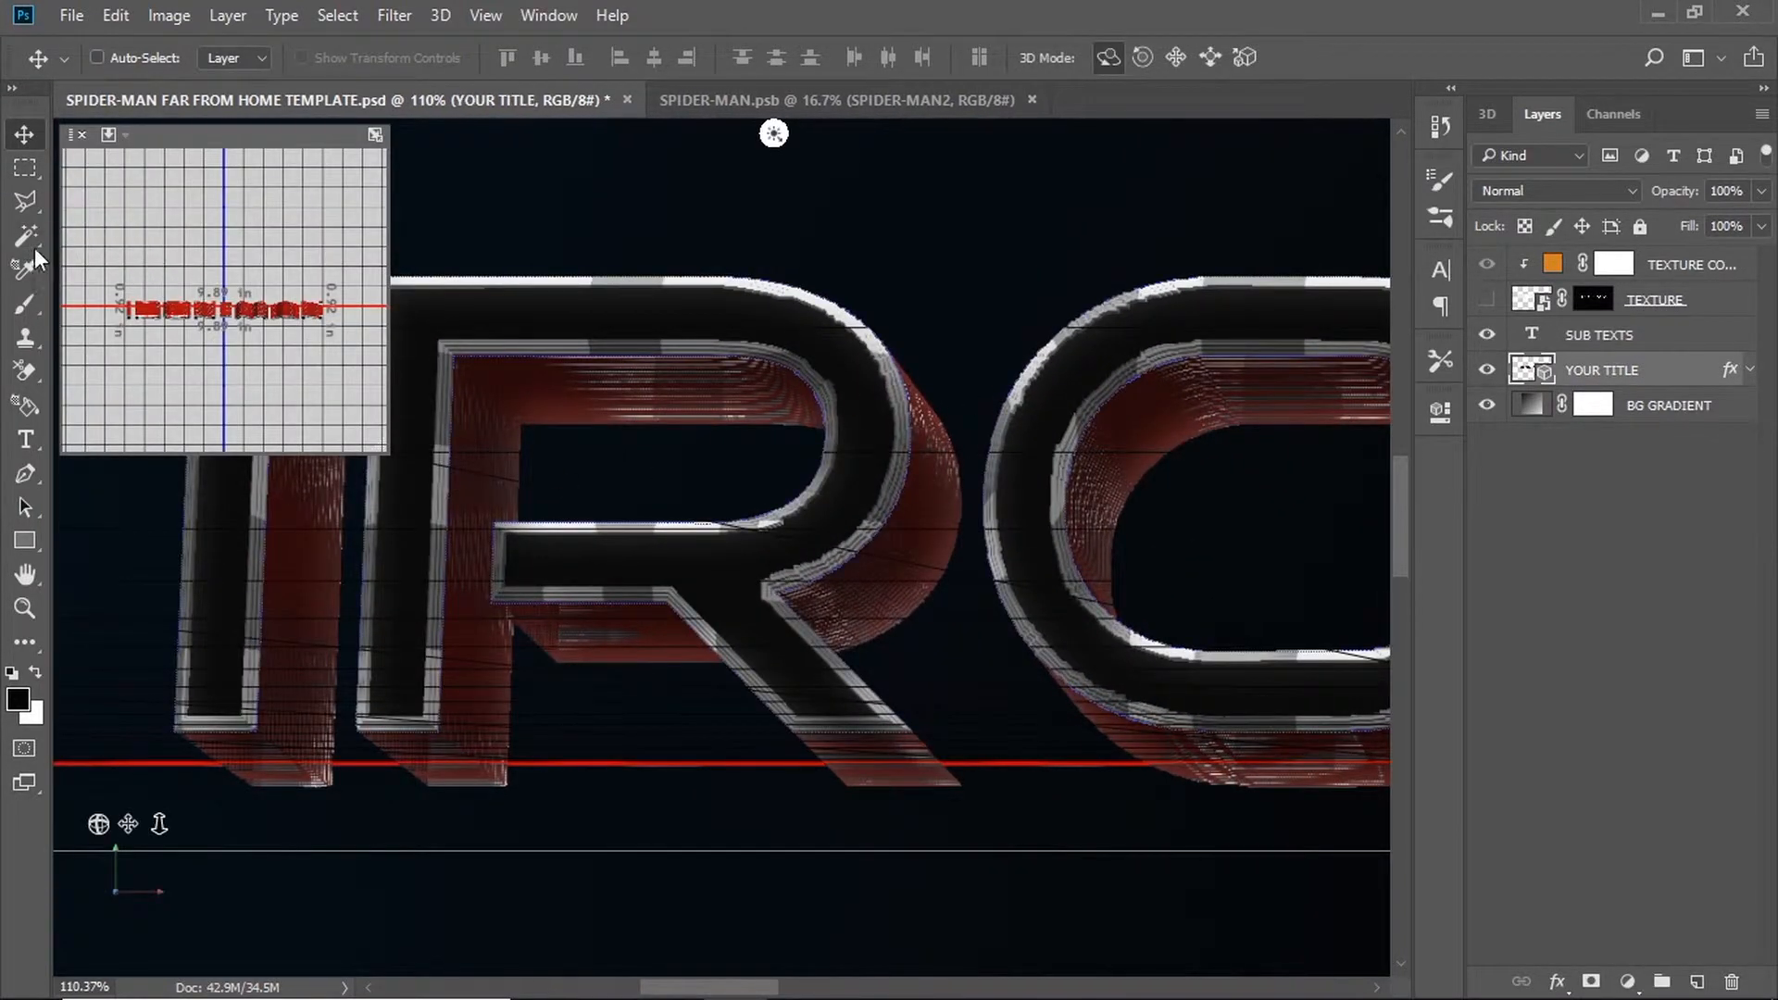
pyautogui.click(24, 236)
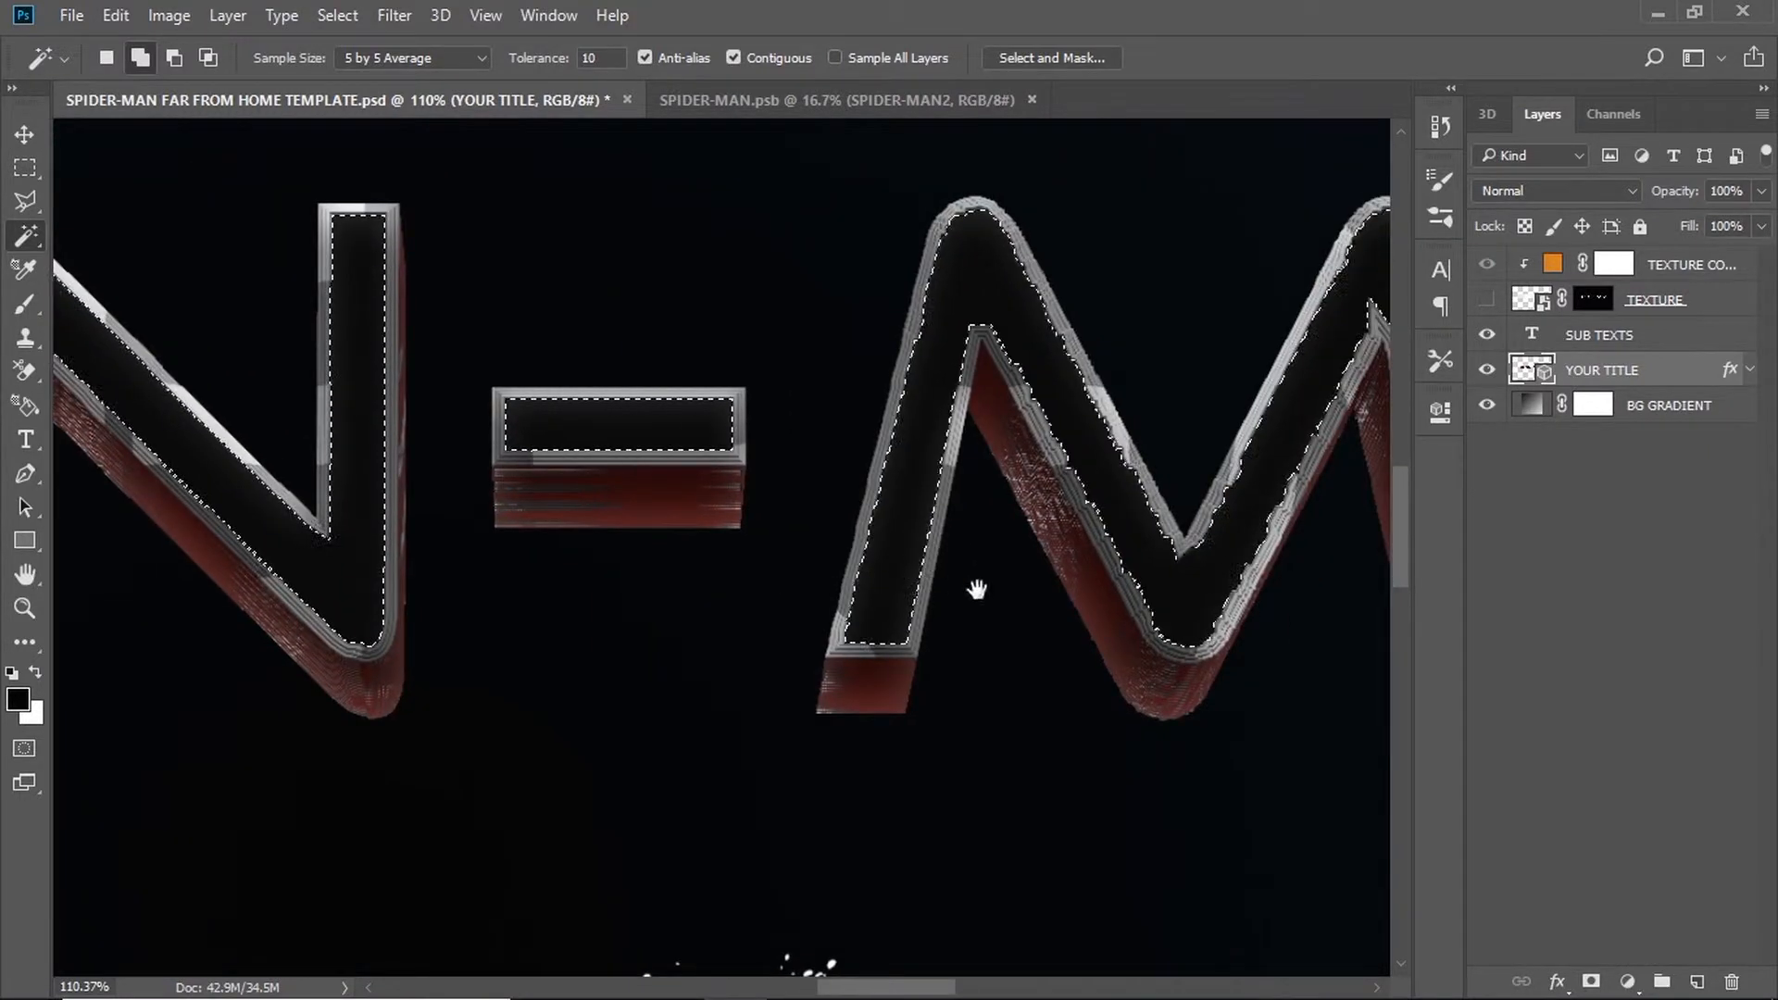
# Apply the face selection as the TEXTURE layer mask and show the orange honeycomb texture.
pyautogui.moveTo(978, 589); pyautogui.dragTo(1093, 589)
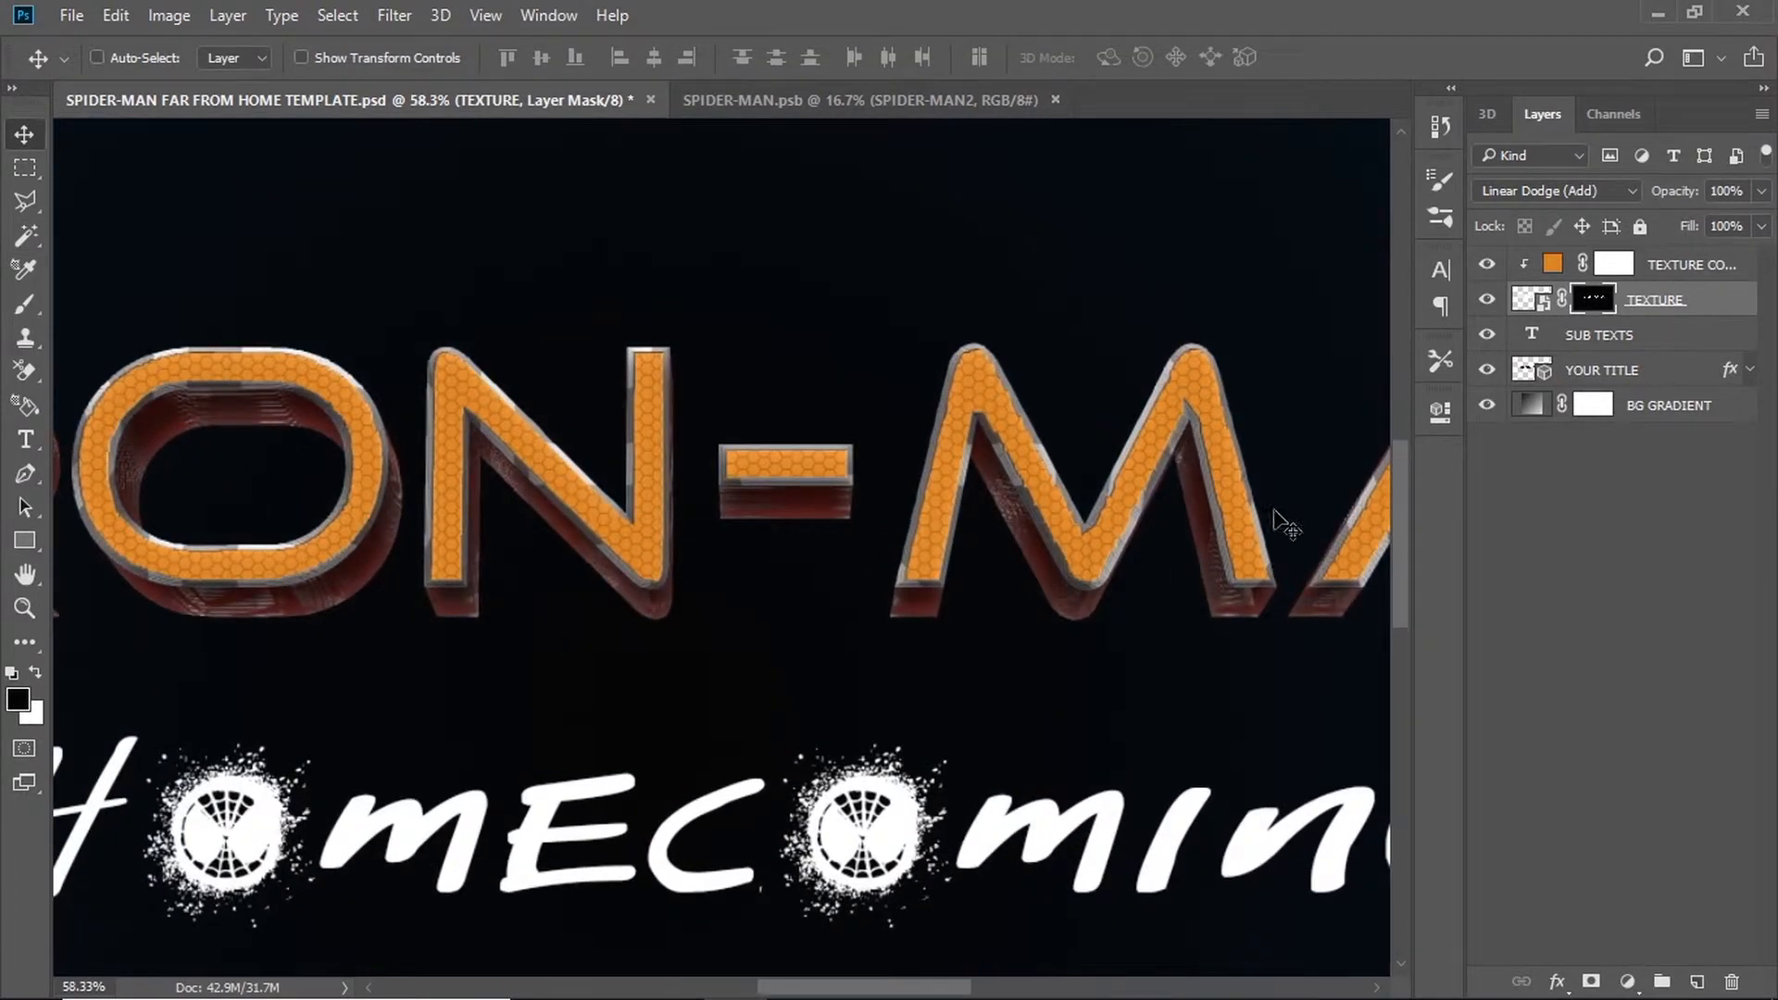
pyautogui.click(1089, 448)
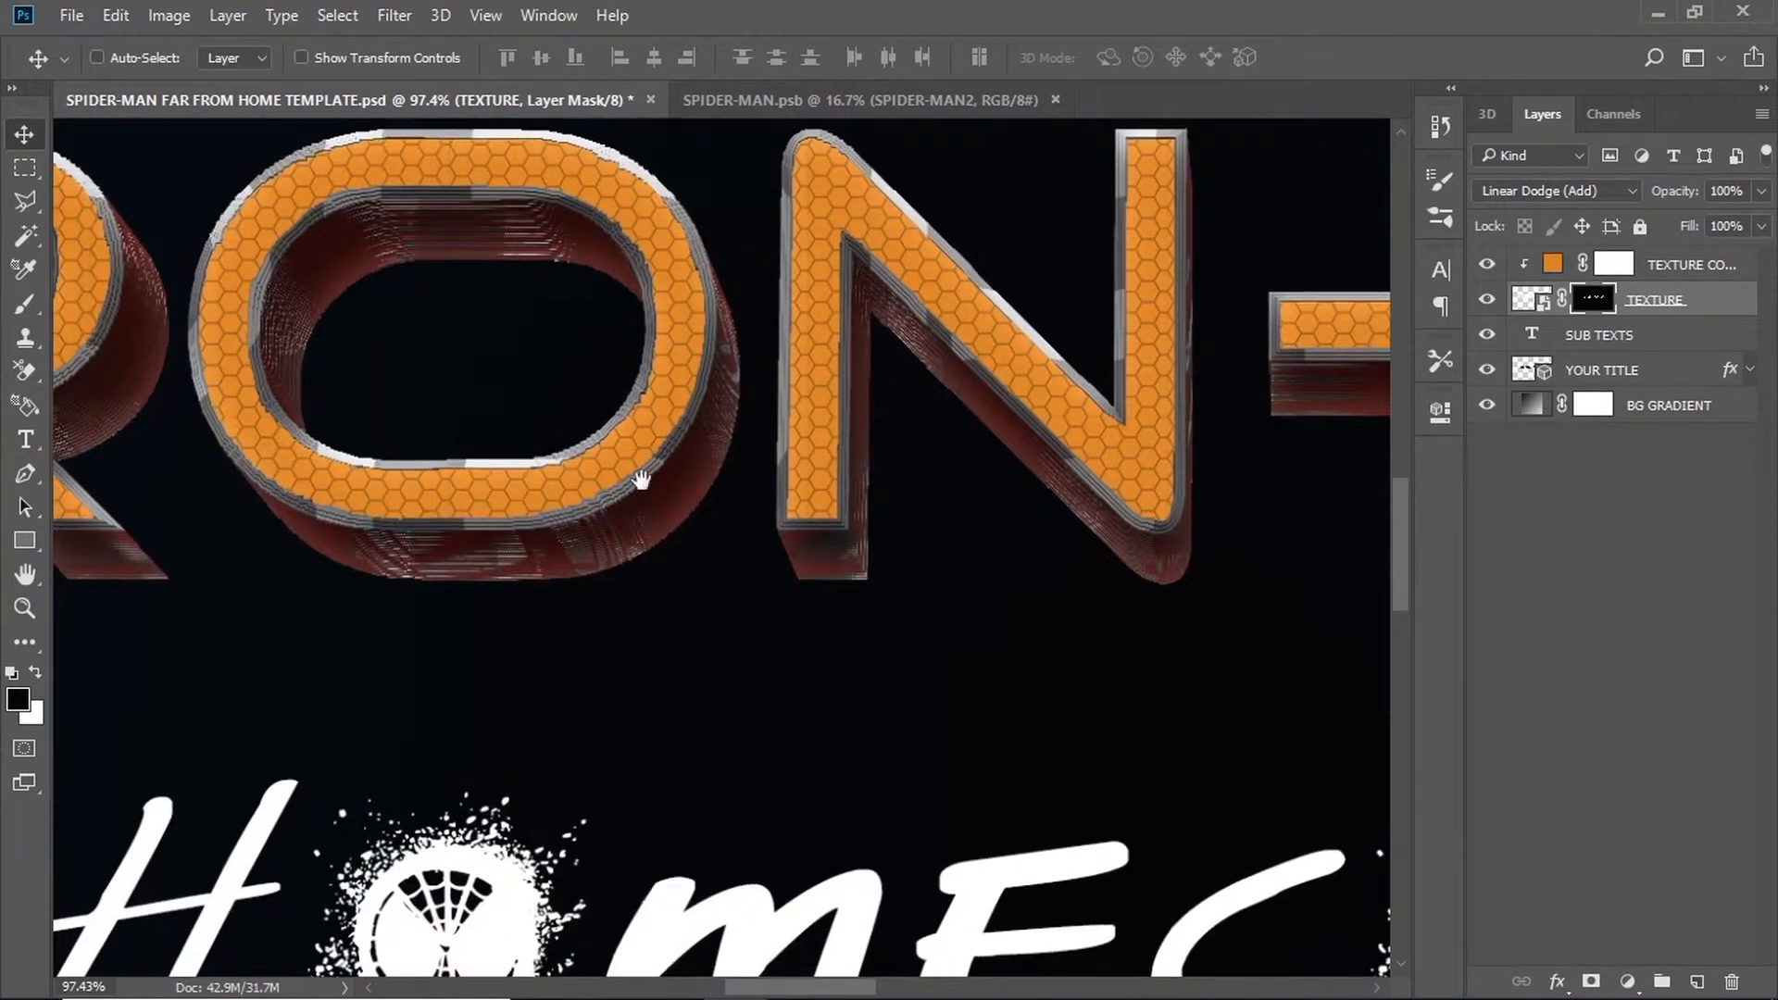
pyautogui.moveTo(641, 476); pyautogui.dragTo(839, 522)
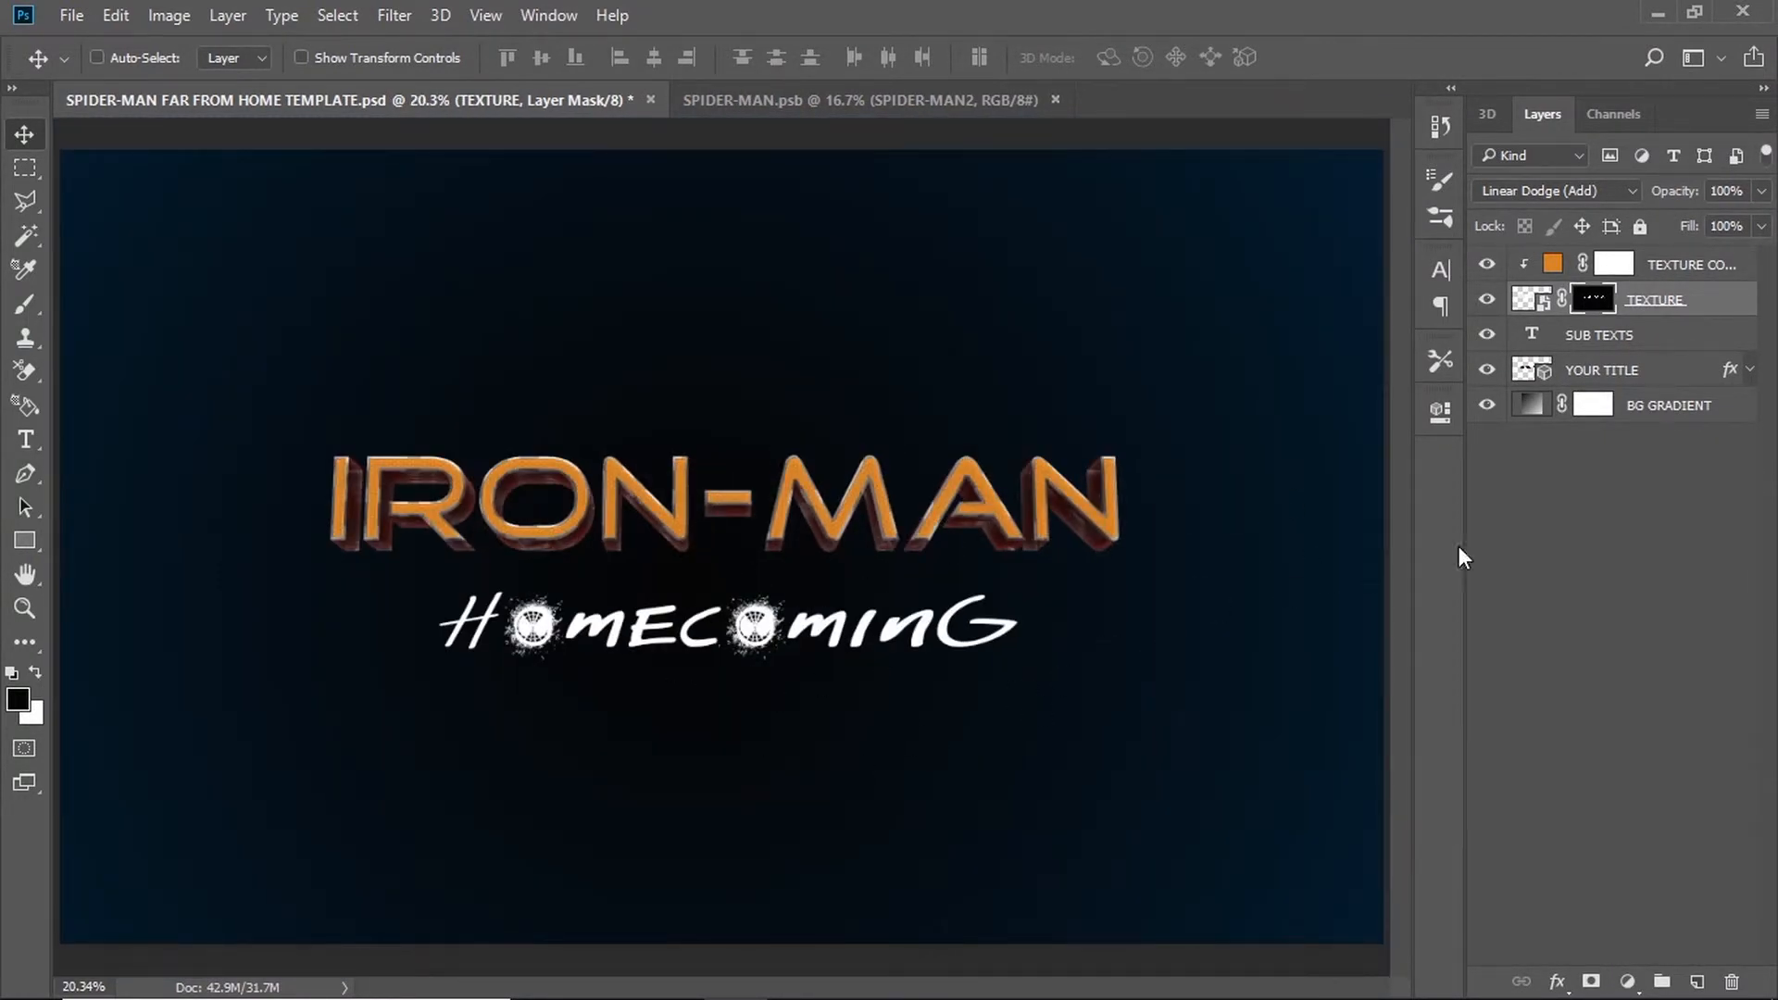
# Enter type mode on the SUB TEXTS layer and delete the HOMECOMING subtitle.
pyautogui.click(1600, 370)
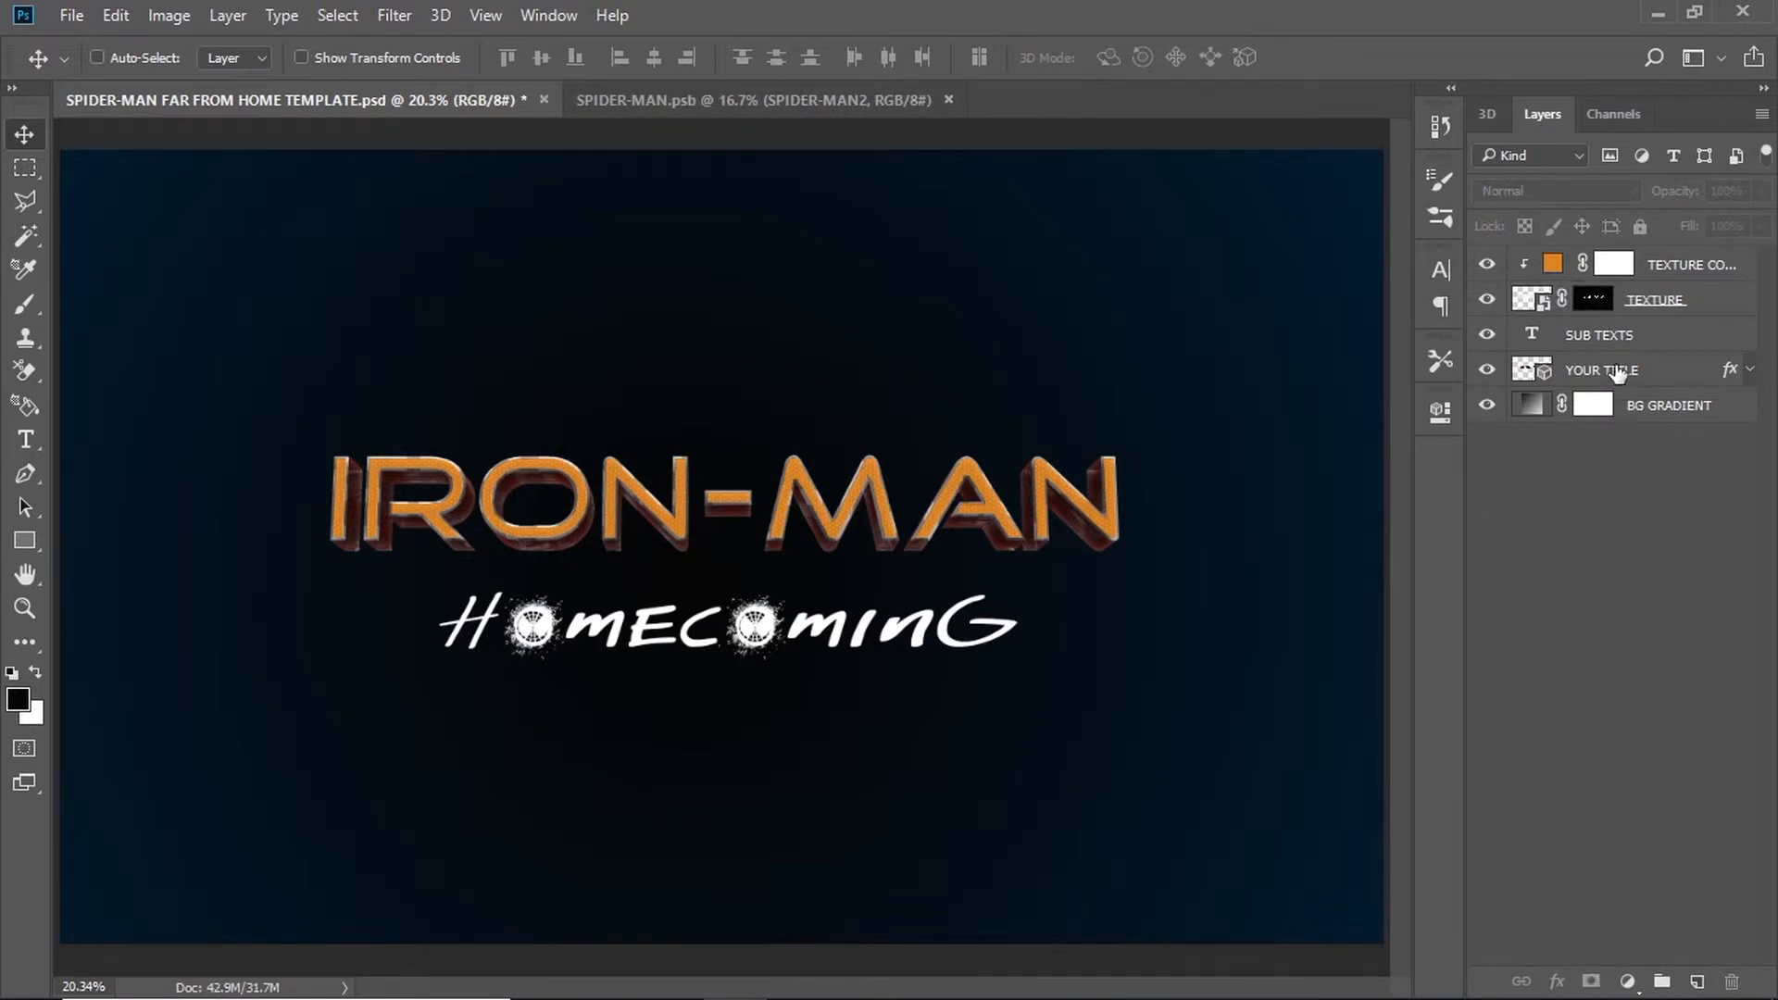
pyautogui.click(1599, 335)
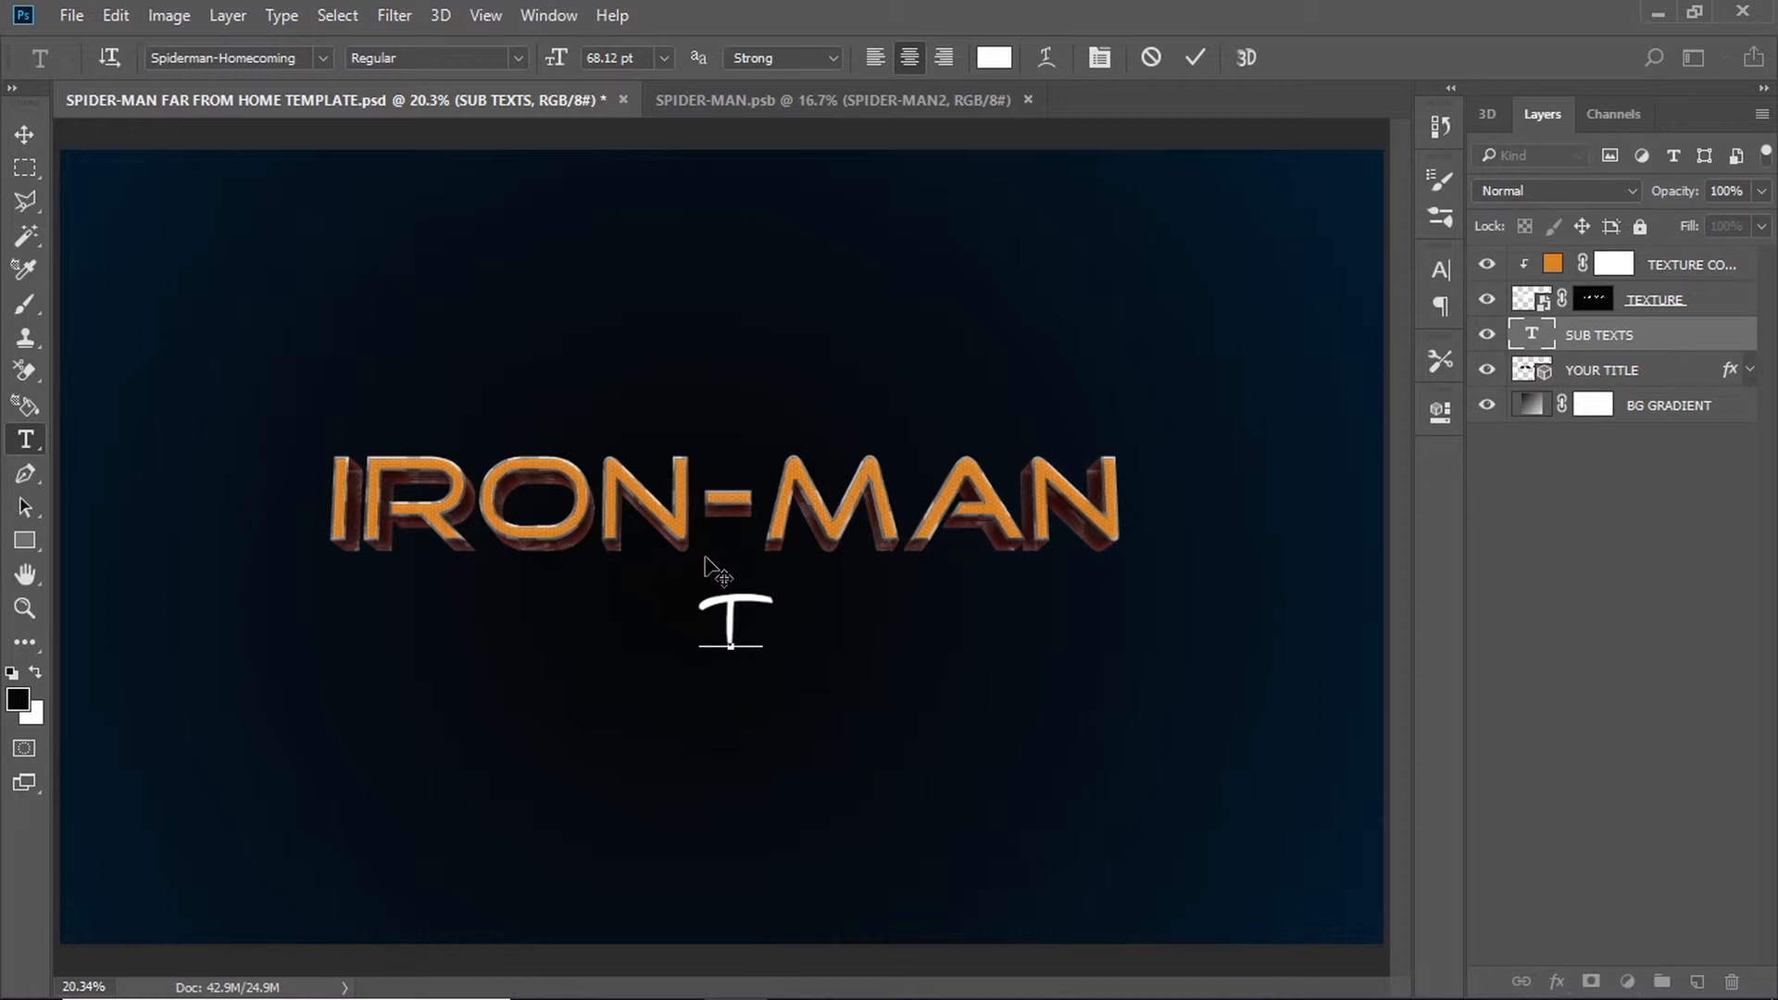
# Write 'Tony Stark' as the subtitle and commit the text edit.
pyautogui.write('Ton')
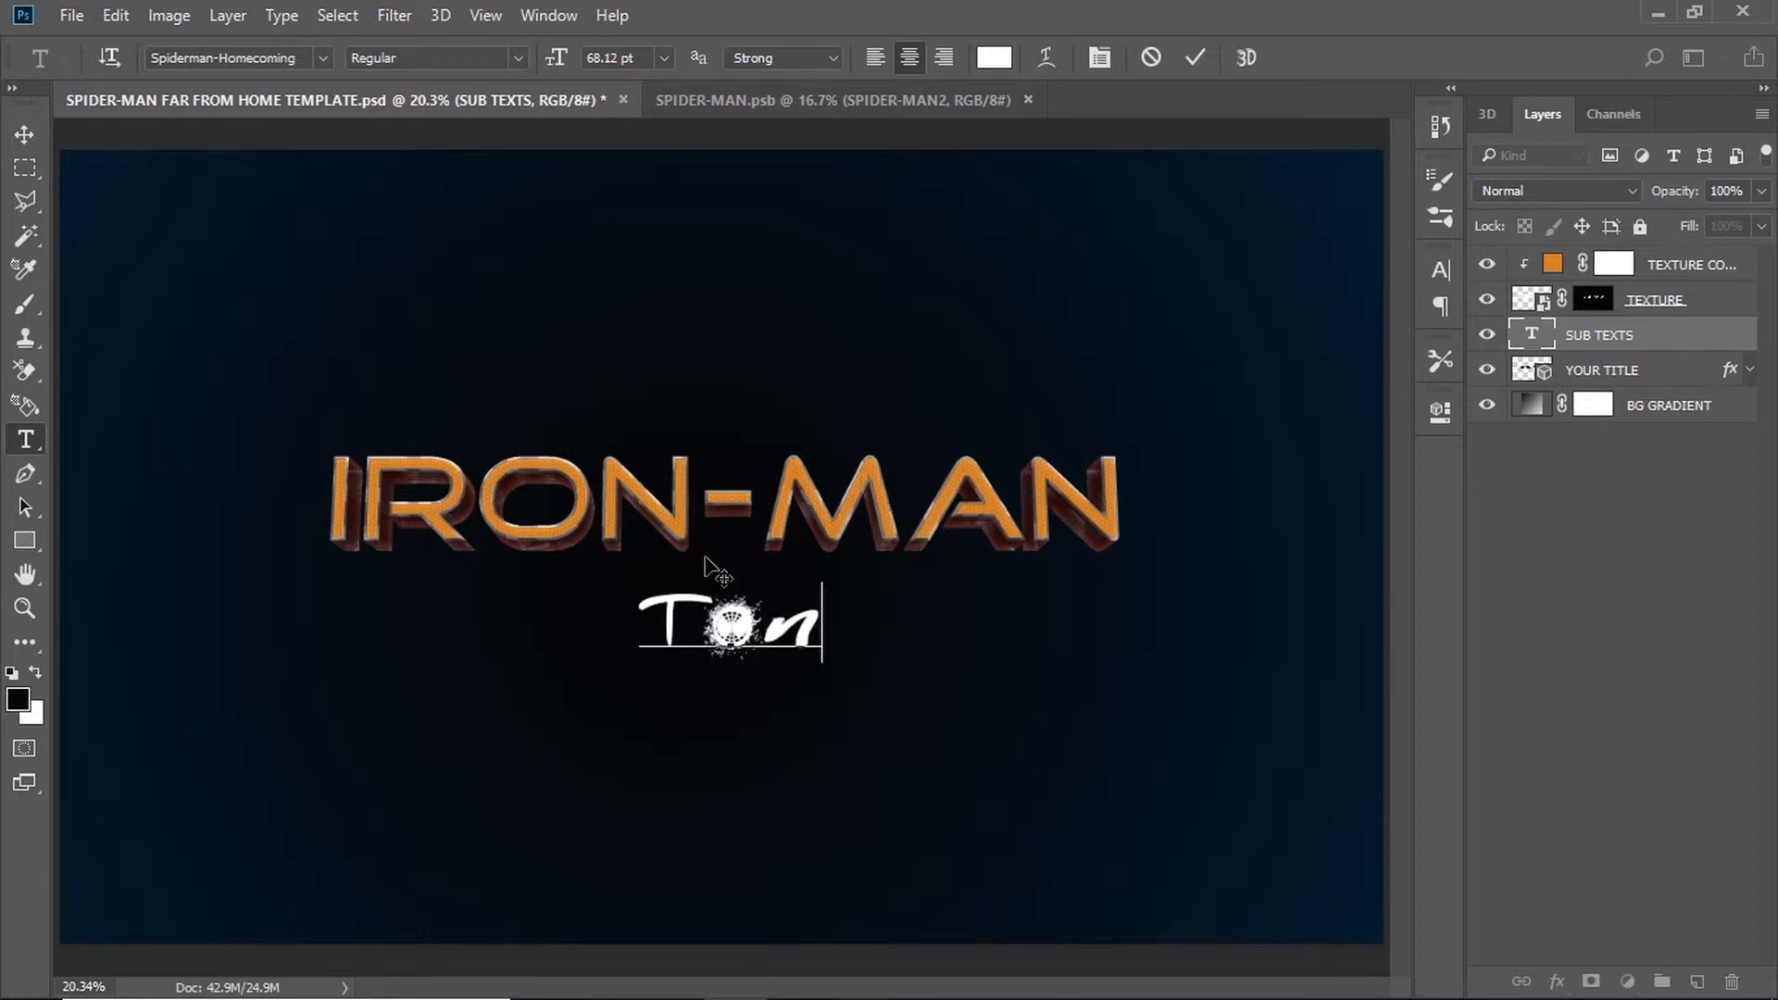
pyautogui.write('y')
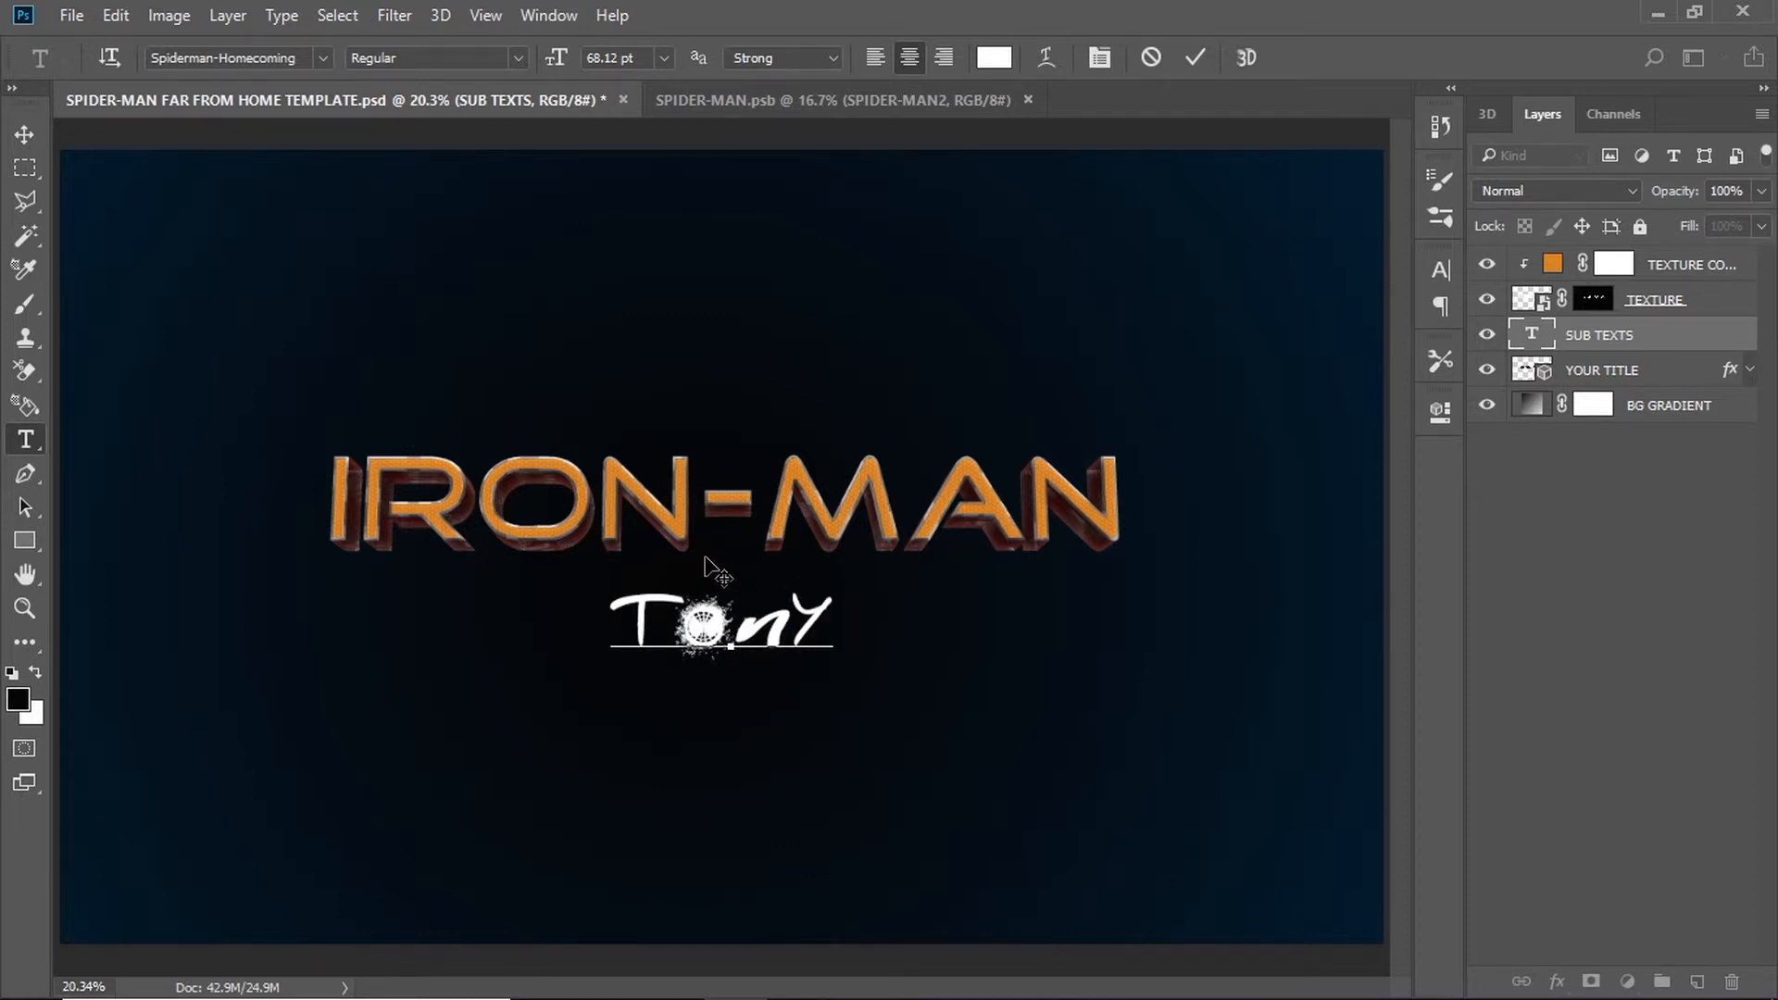
pyautogui.write('STARK')
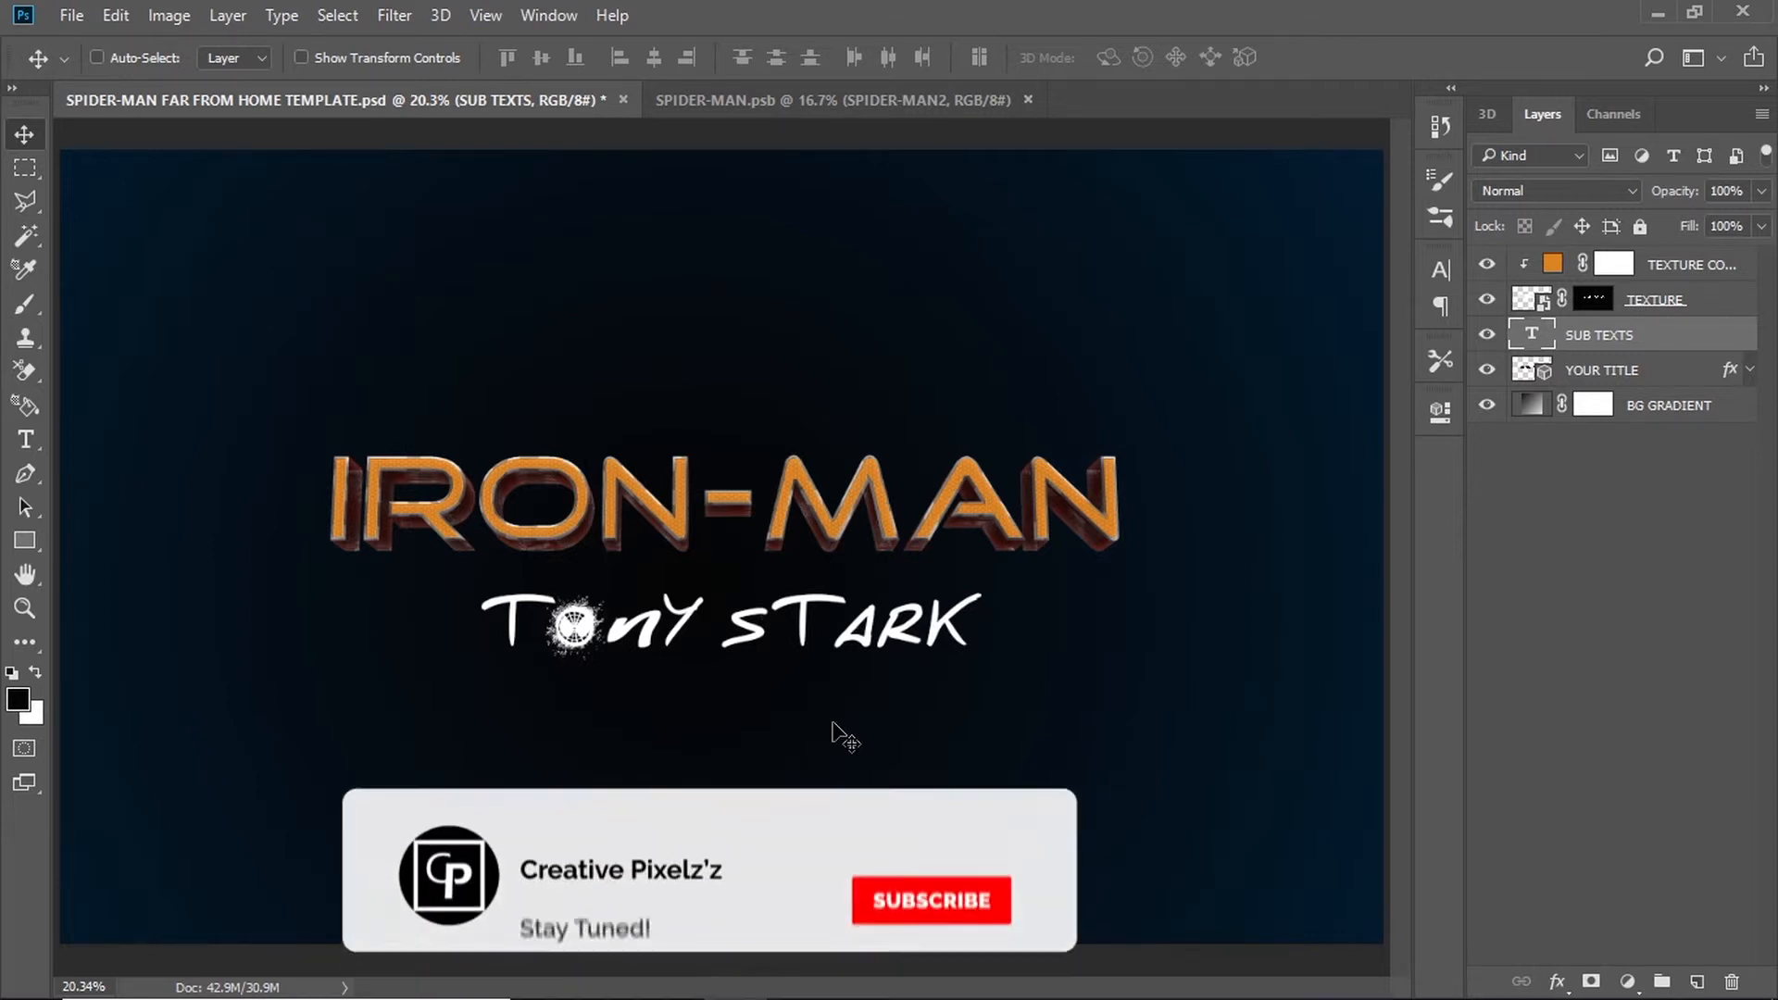
pyautogui.click(929, 900)
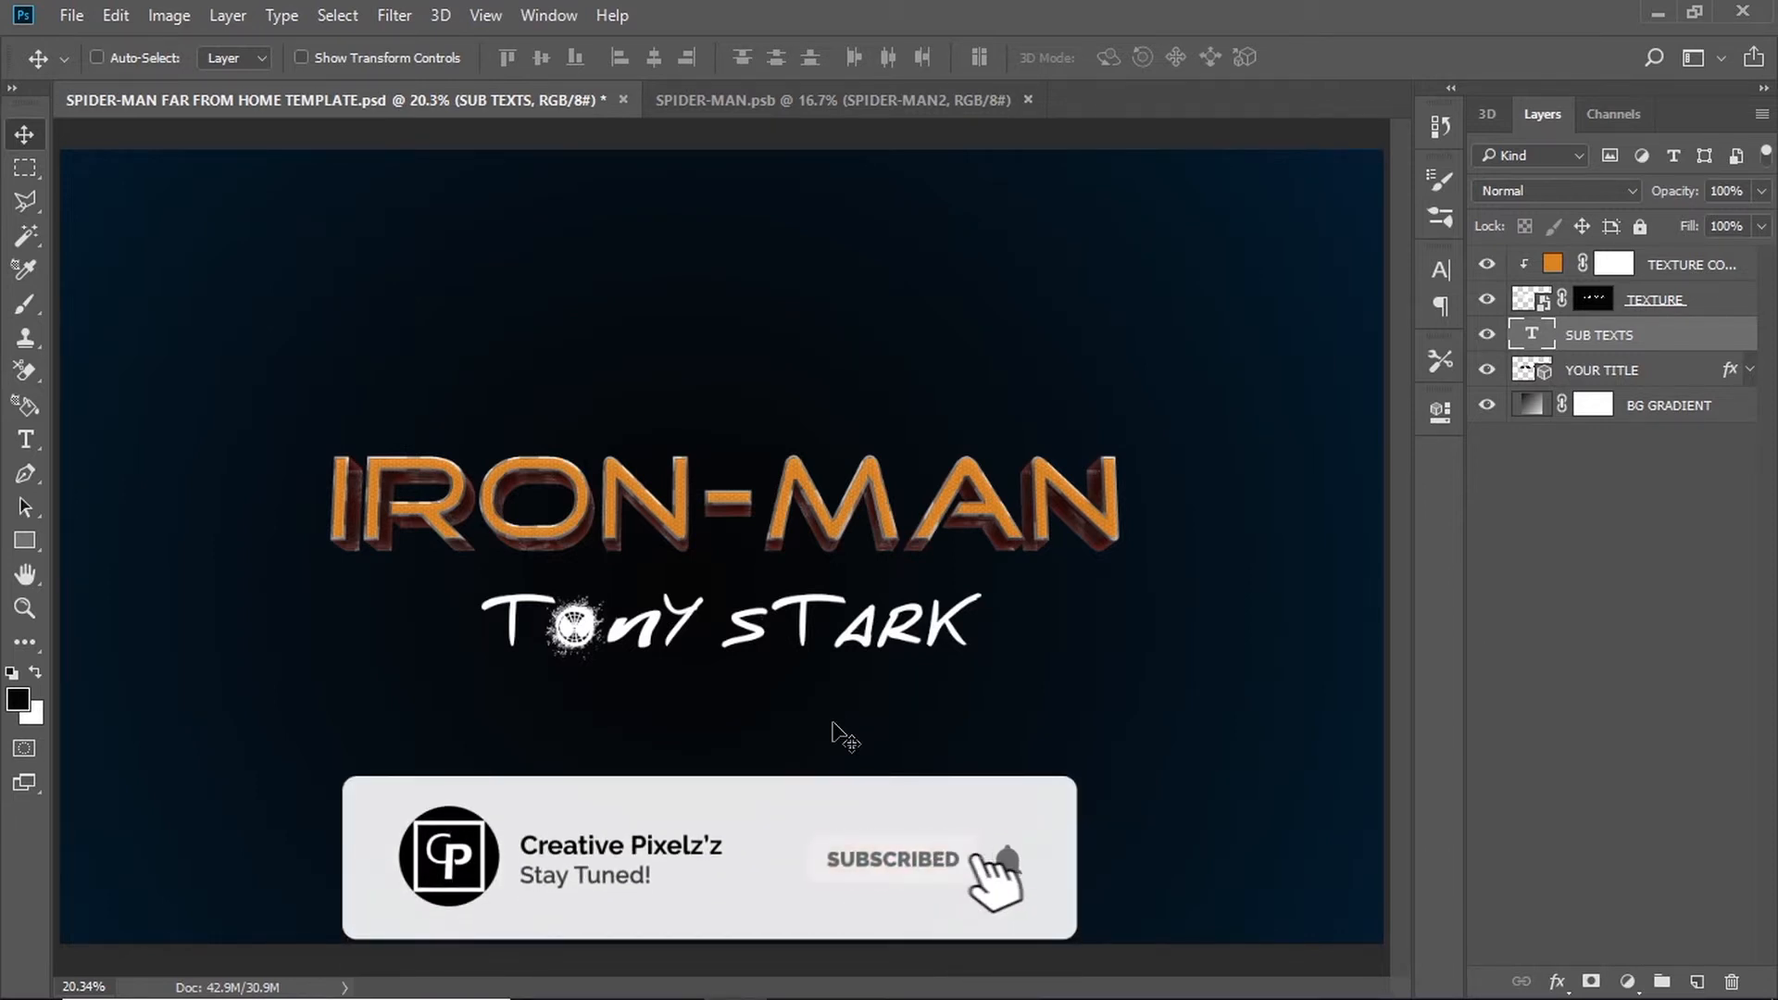